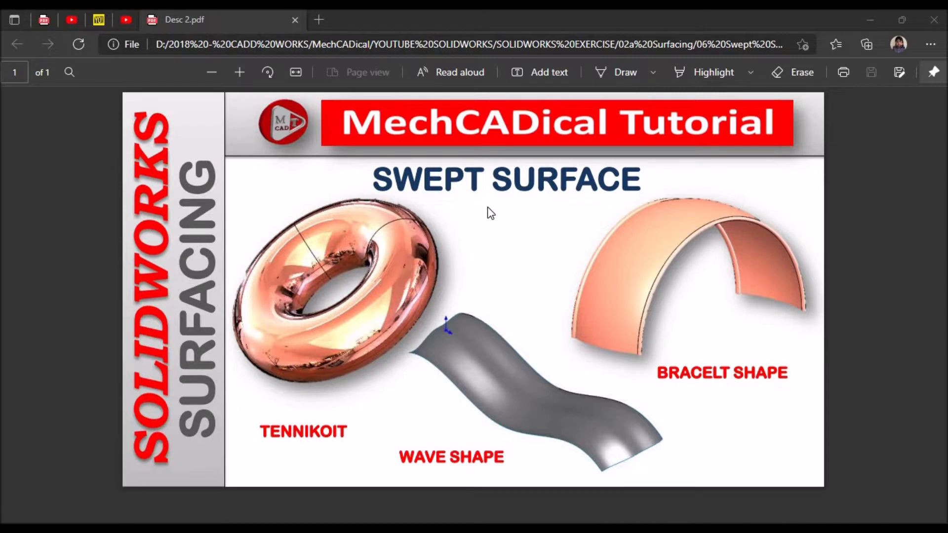
mouse_move(462, 439)
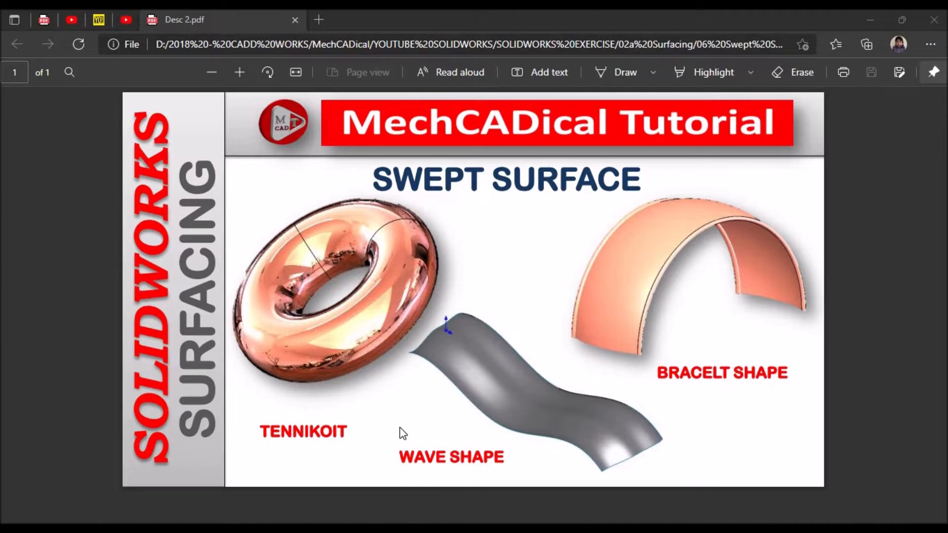
mouse_move(710, 398)
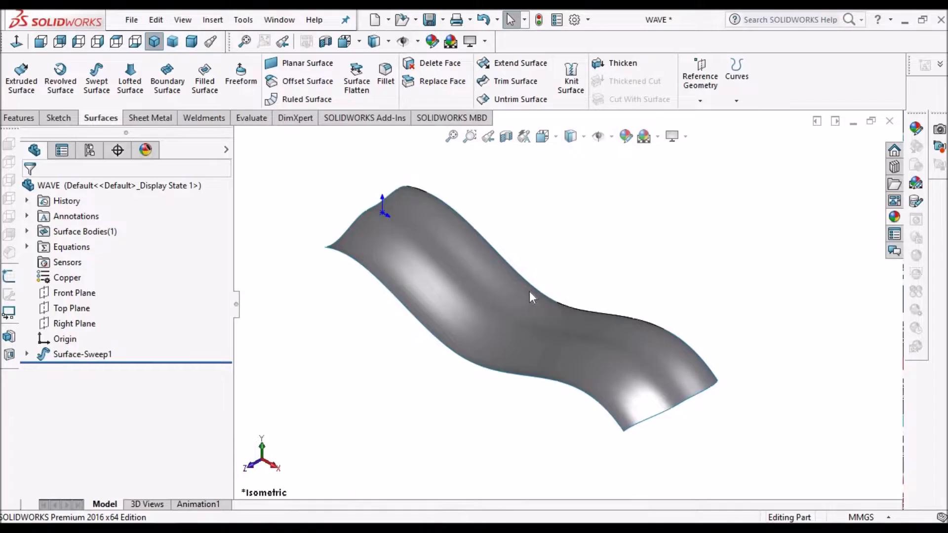
Orbit the WAVE surface, switch to the Tennikoit Ring part via the Window list, then the sketch-only WAVE part
drag(531, 297, 531, 390)
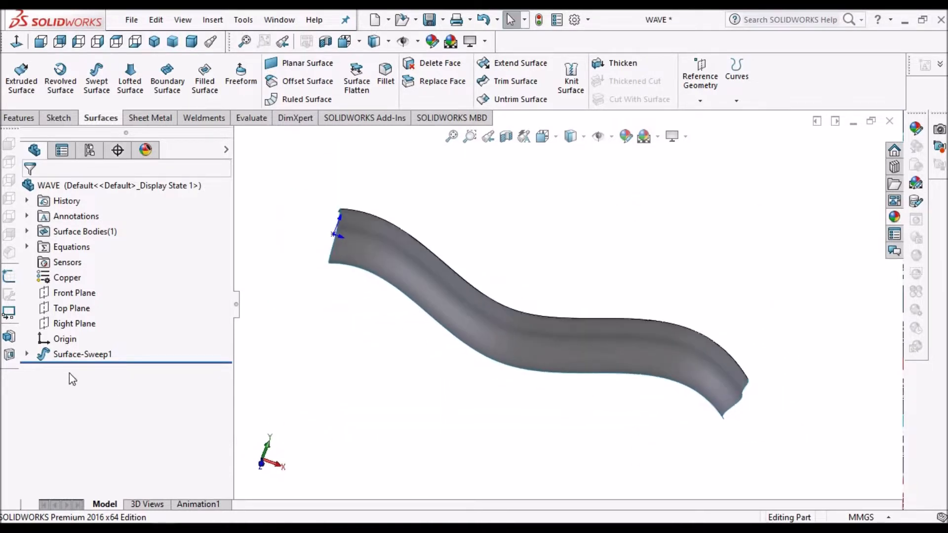
click(279, 20)
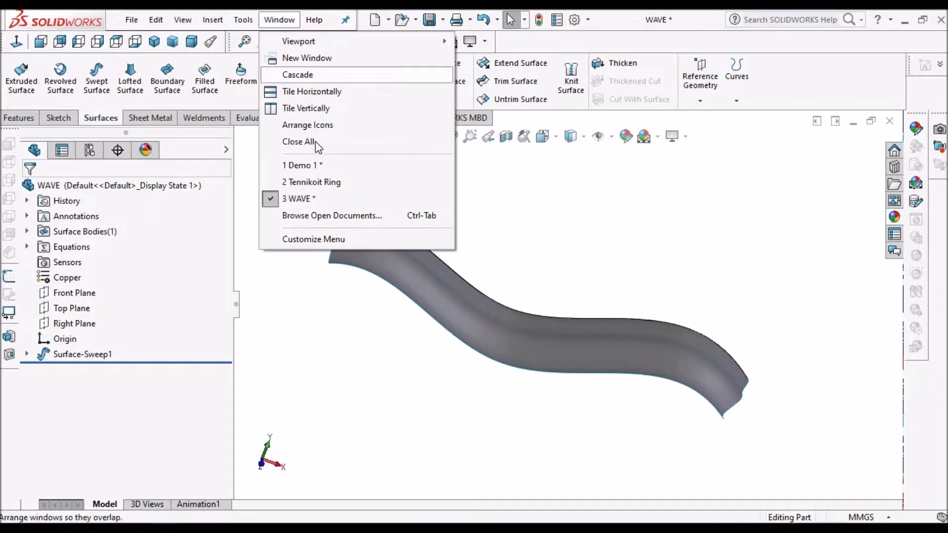
mouse_move(303, 165)
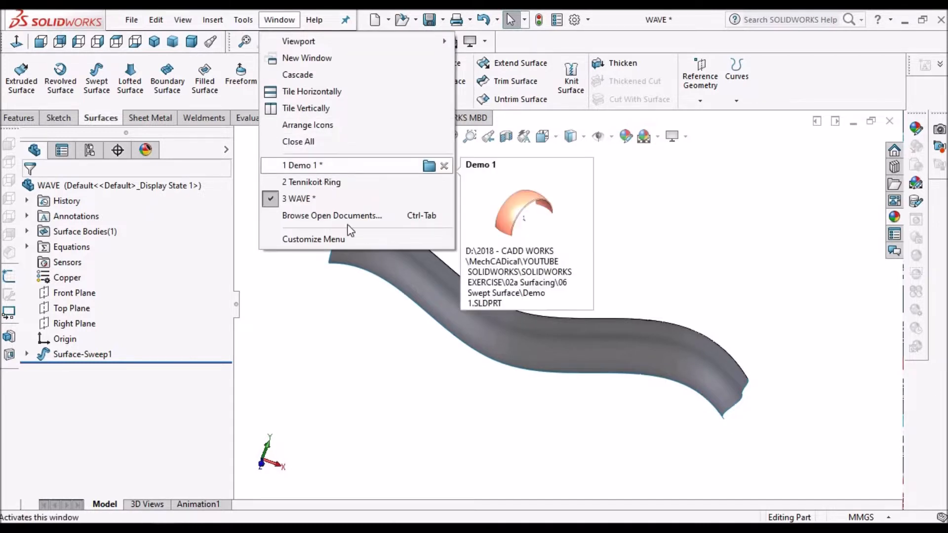
click(298, 199)
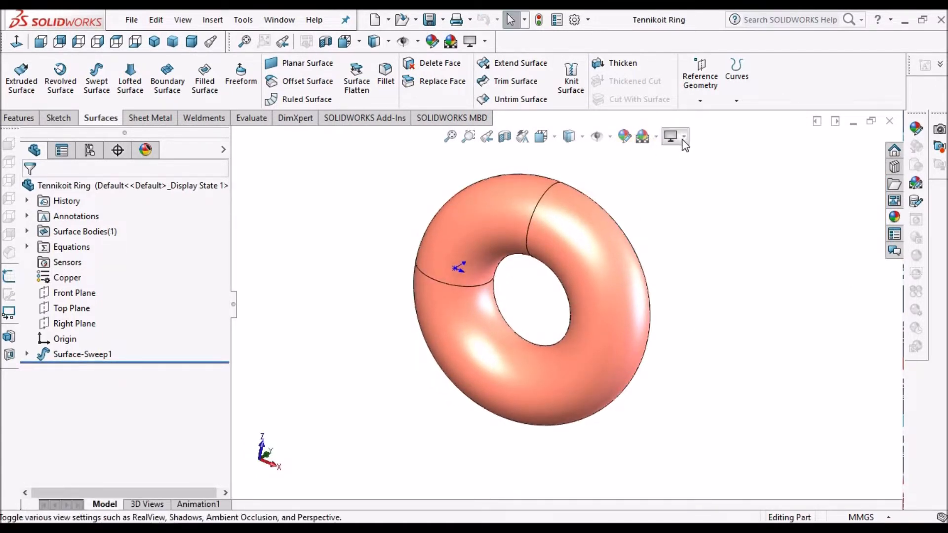
click(670, 137)
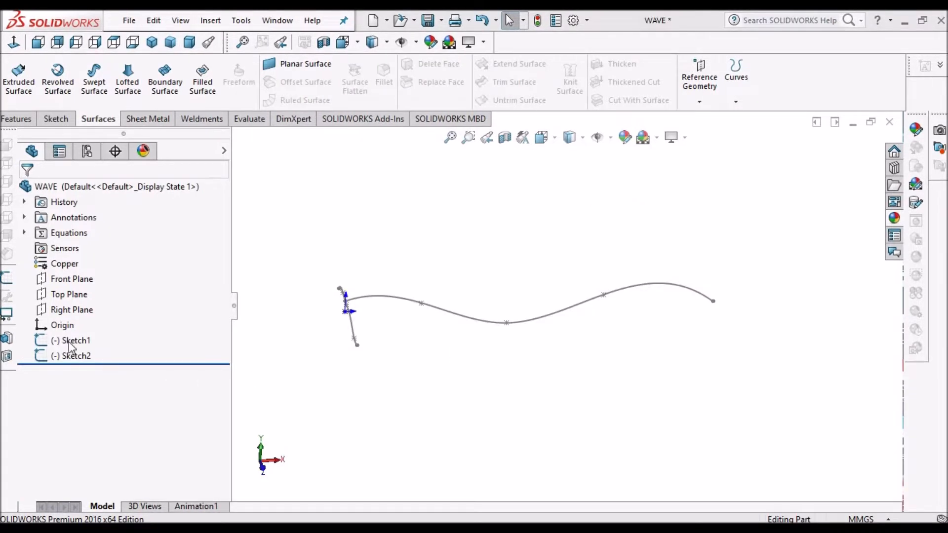
right_click(75, 340)
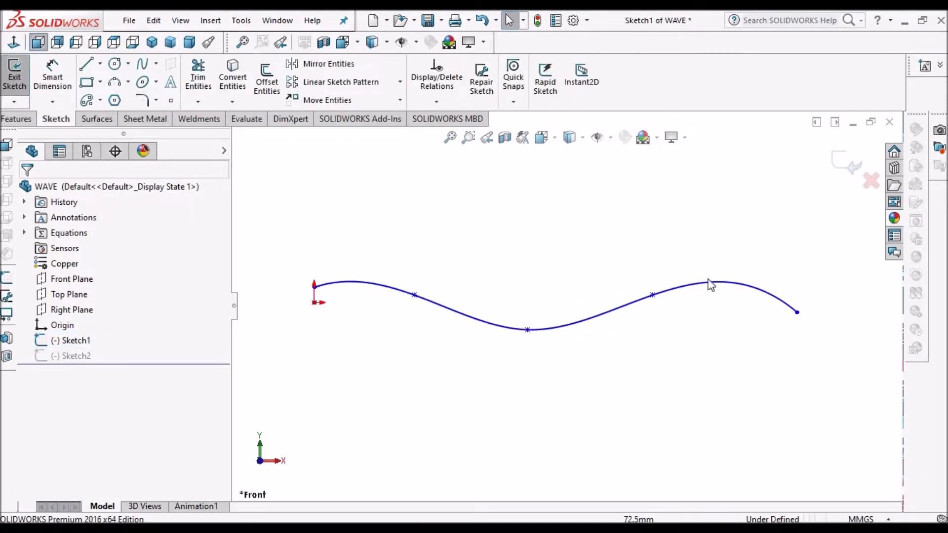
mouse_move(783, 360)
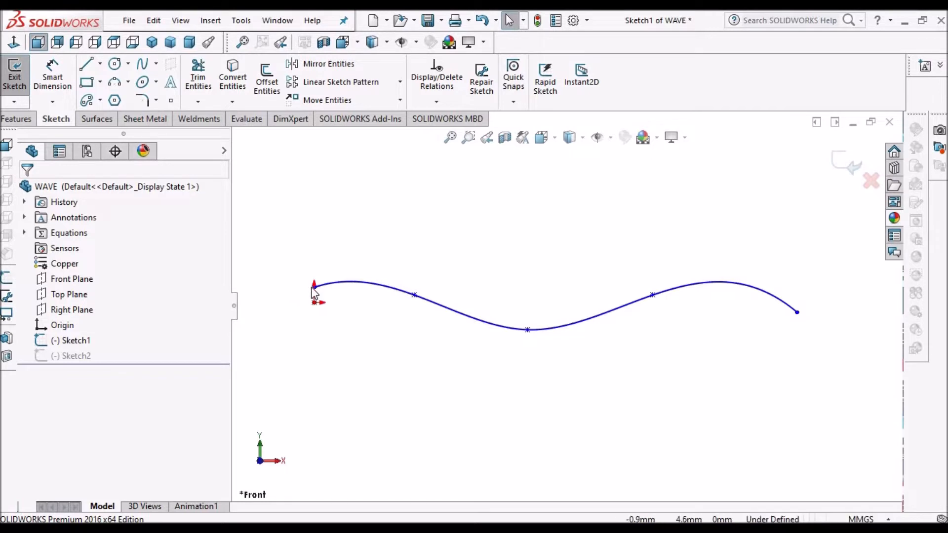
mouse_move(709, 365)
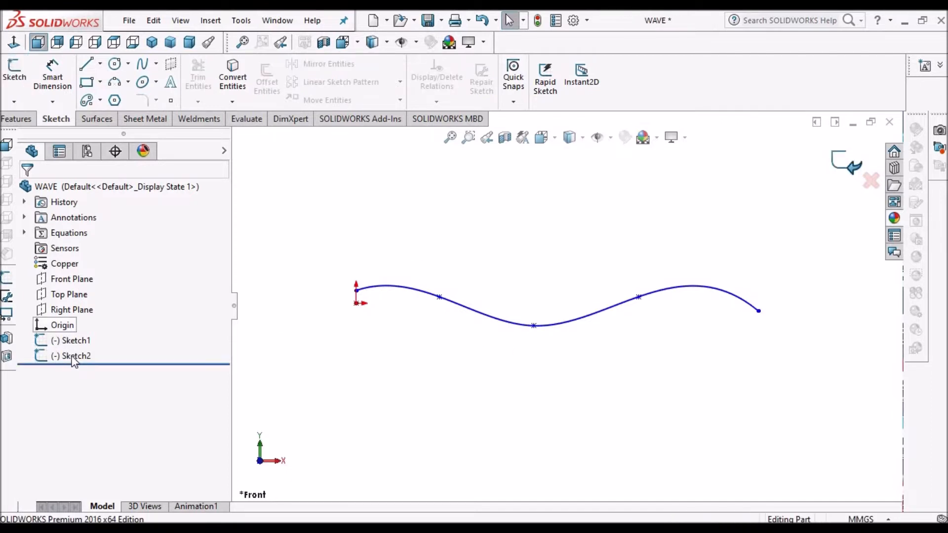
click(75, 340)
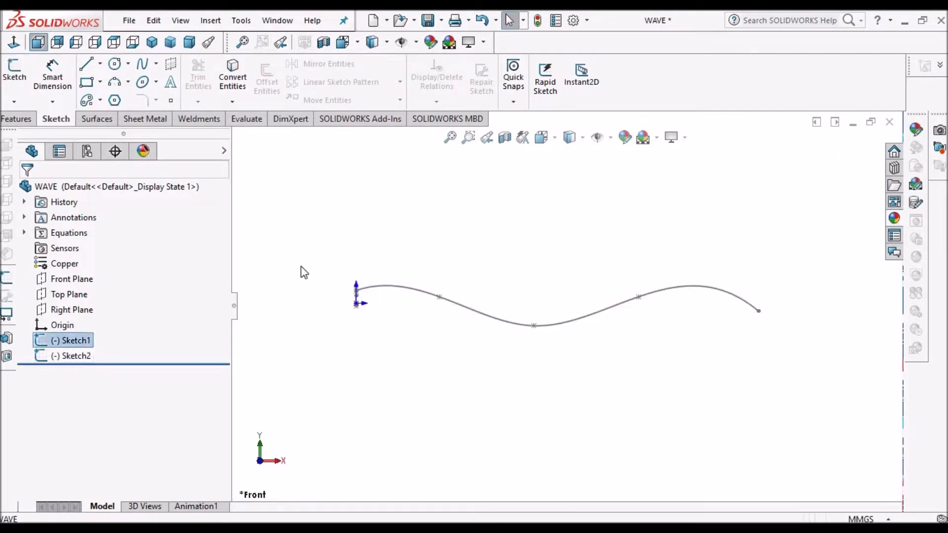
click(71, 278)
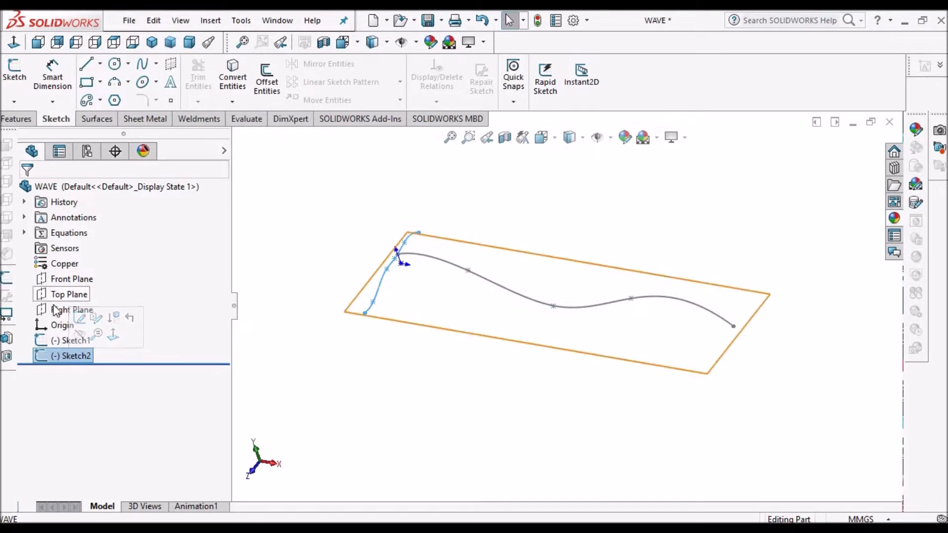
click(71, 309)
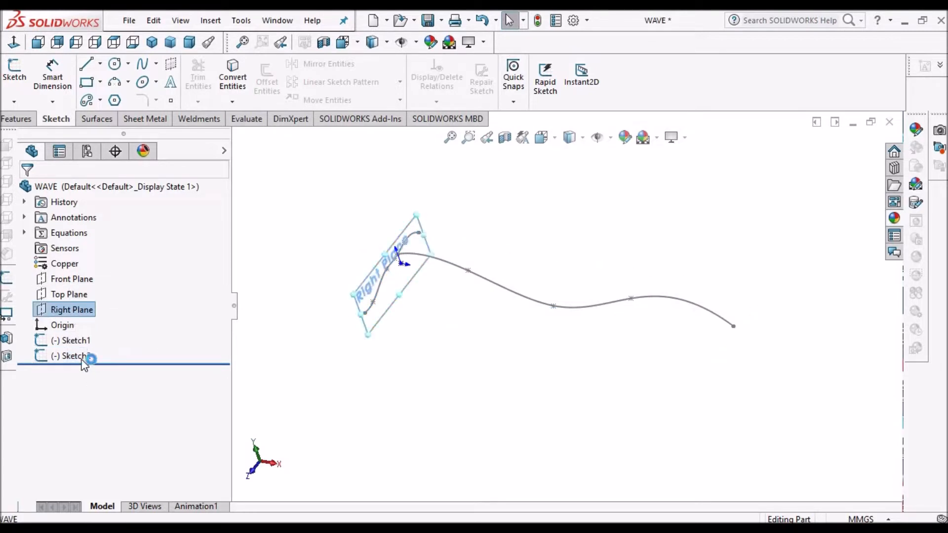
double_click(72, 356)
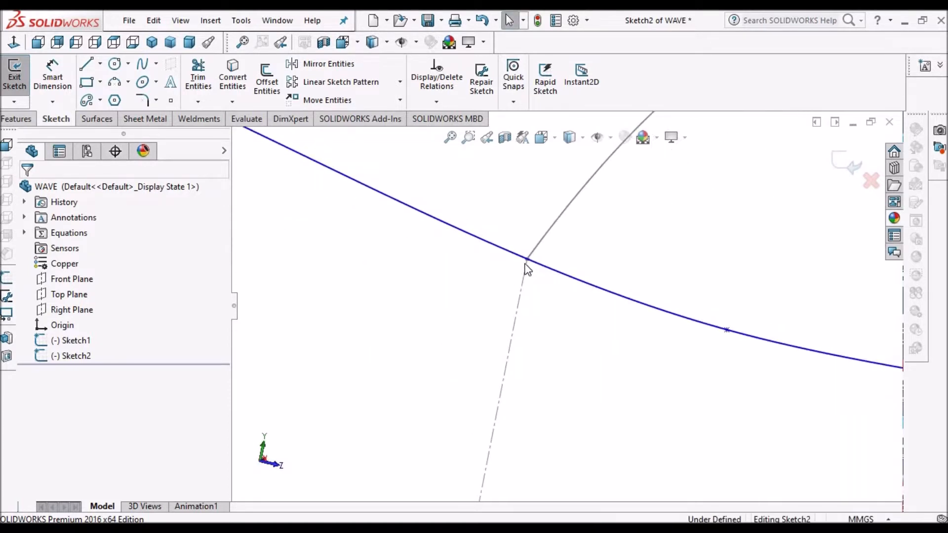
mouse_move(529, 268)
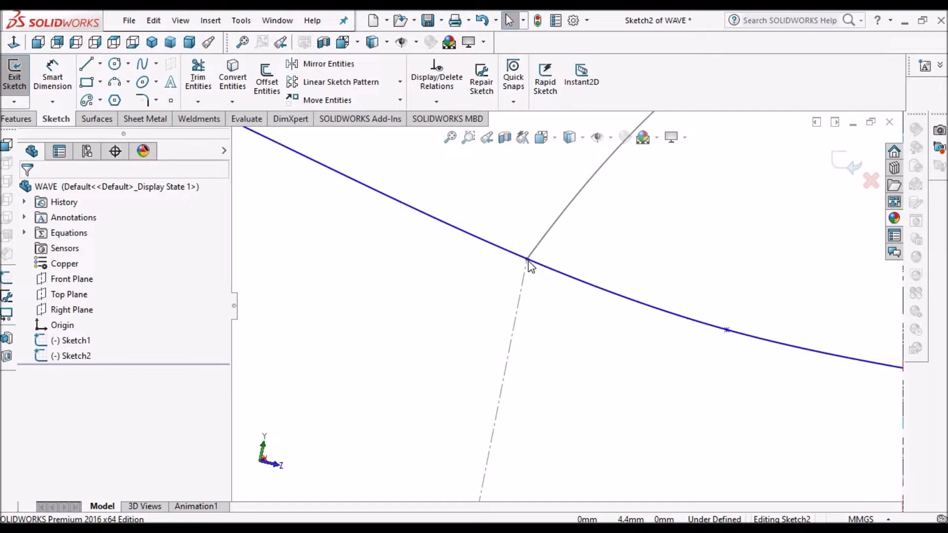
click(530, 260)
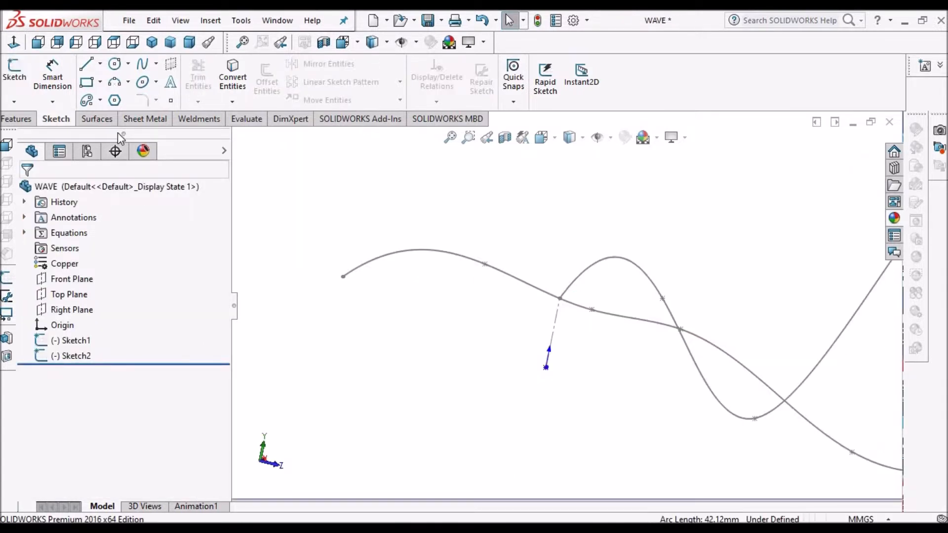
Create a swept surface with Sketch2 as profile along the wavy Sketch1 path
click(98, 118)
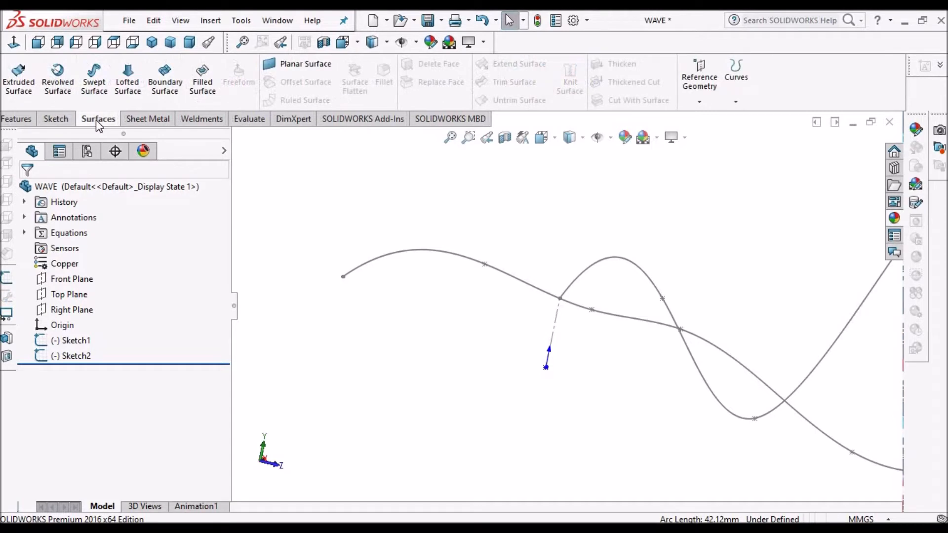
mouse_move(94, 77)
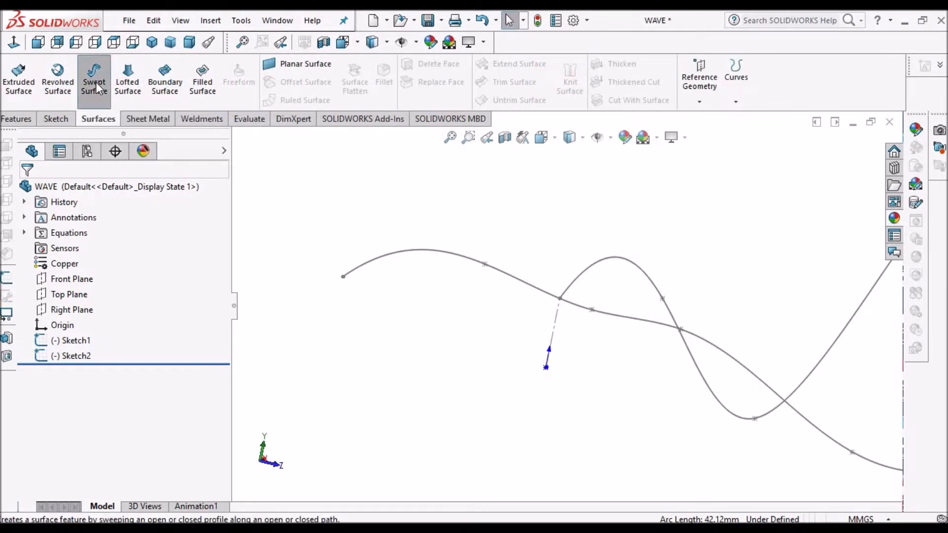
click(94, 77)
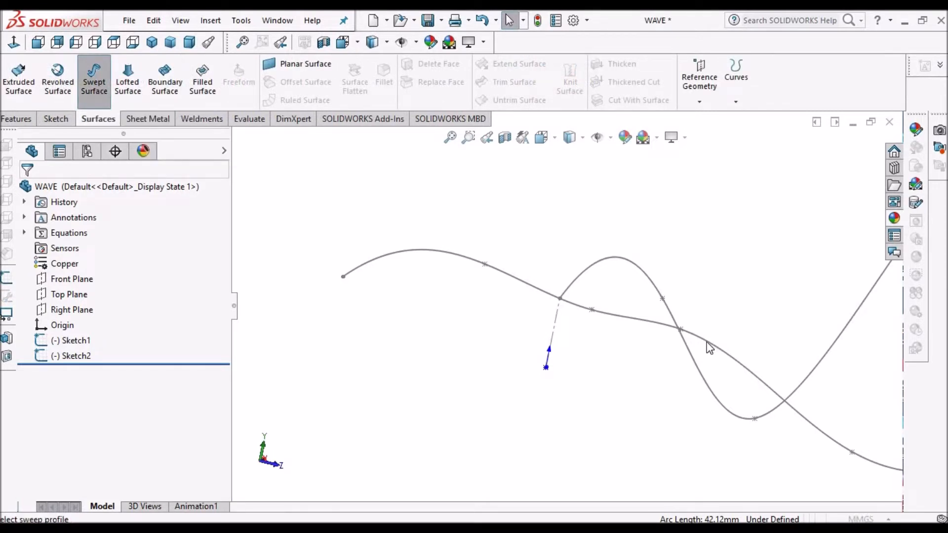
click(94, 77)
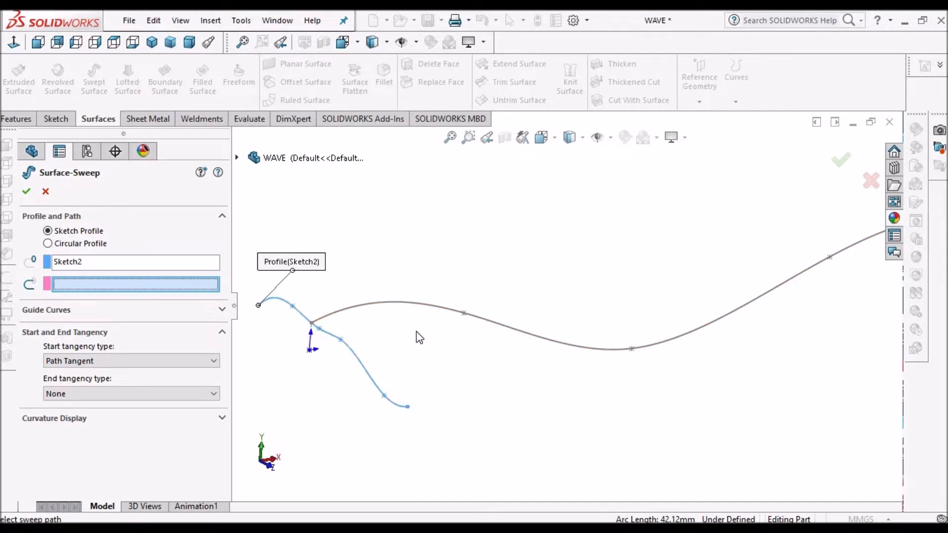
click(431, 311)
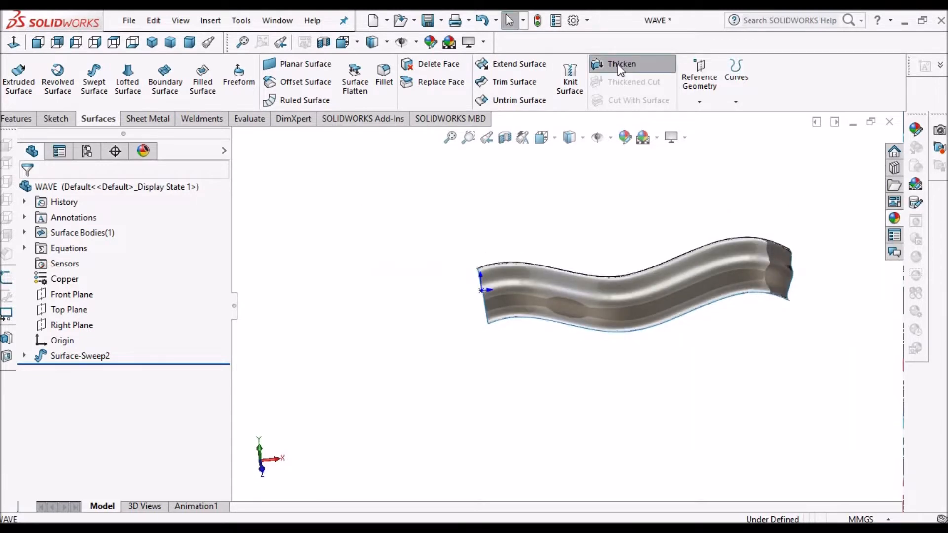
Thicken Surface-Sweep2 by 1.0 mm and confirm
click(621, 63)
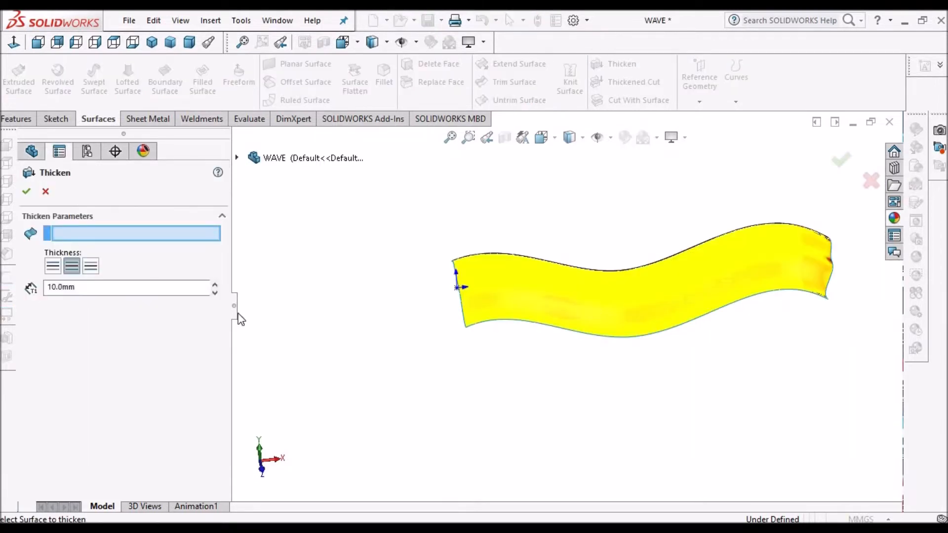
text(1)
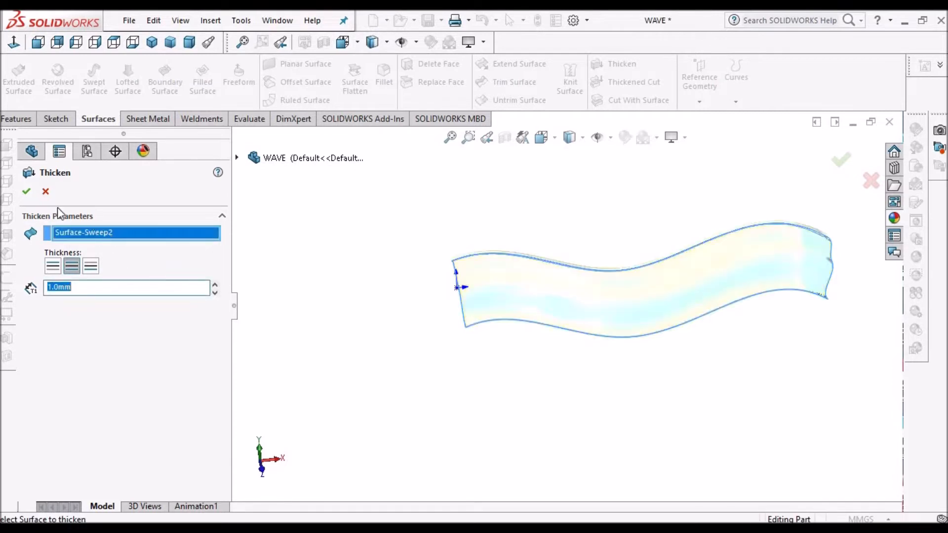
click(25, 190)
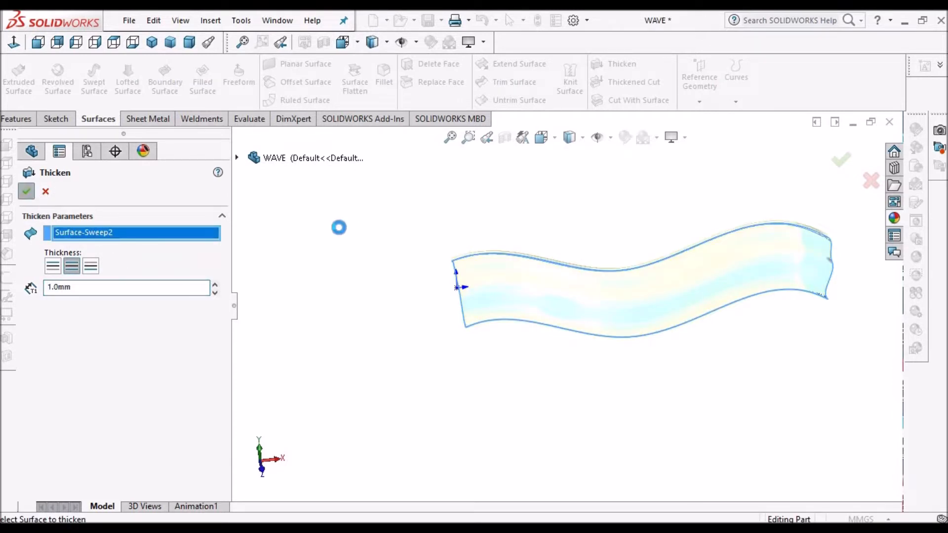
click(26, 190)
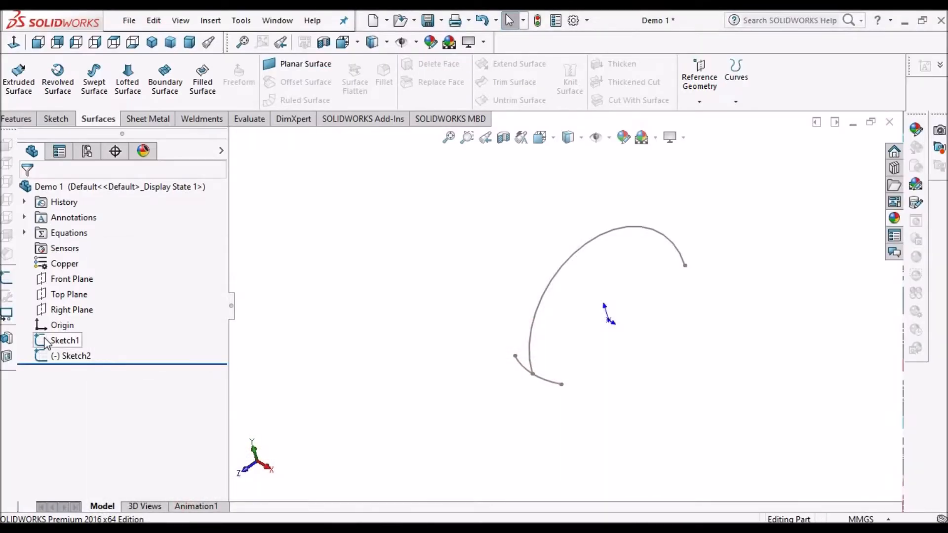
Inspect Demo 1's R100 arc Sketch1 on the Right Plane, then edit the R100 arc Sketch2
click(65, 340)
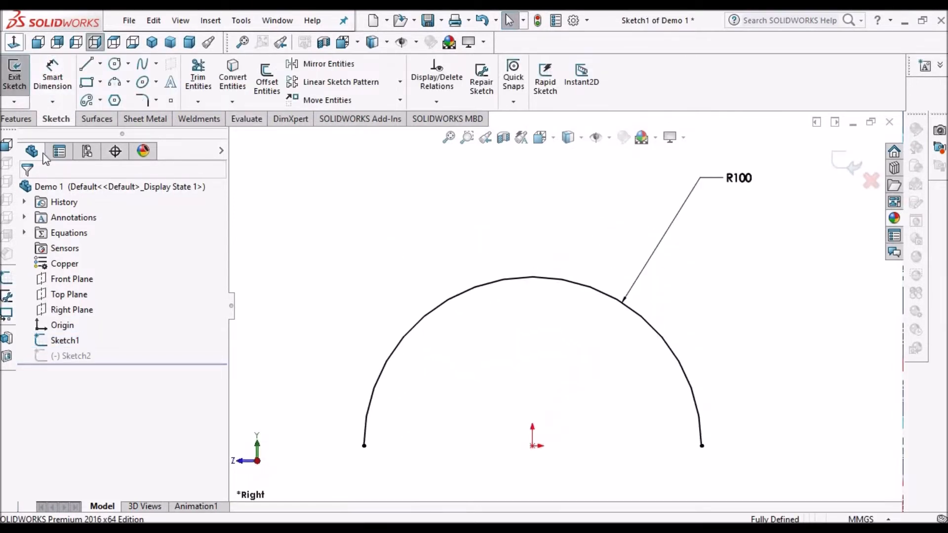
click(71, 309)
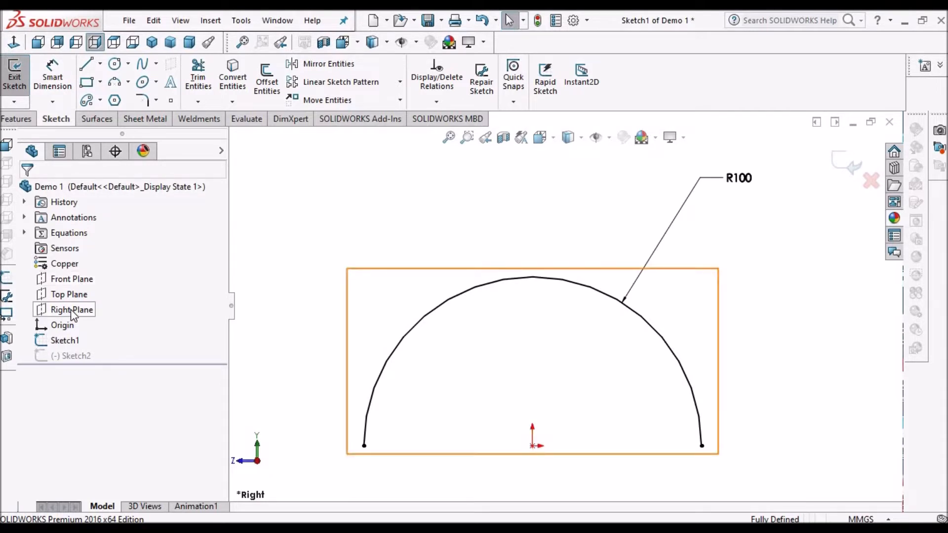
click(71, 309)
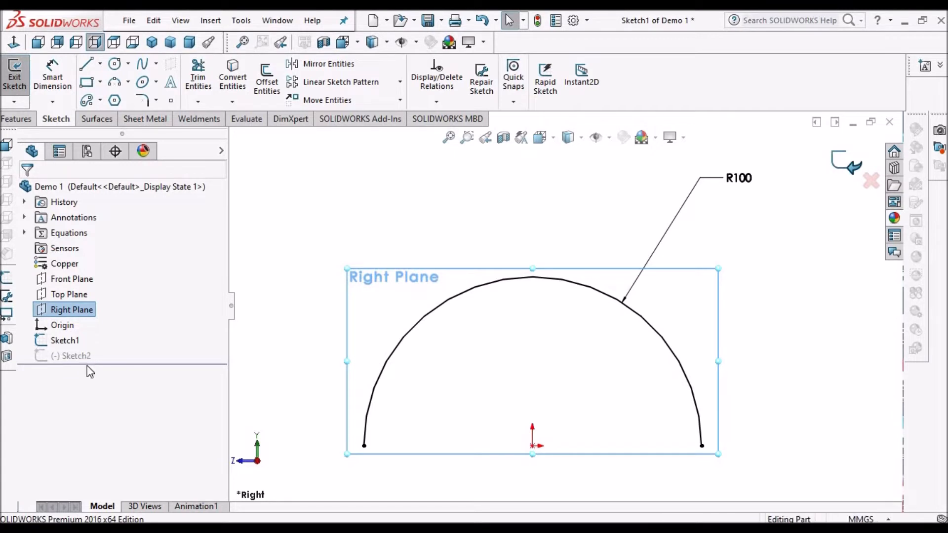
click(72, 355)
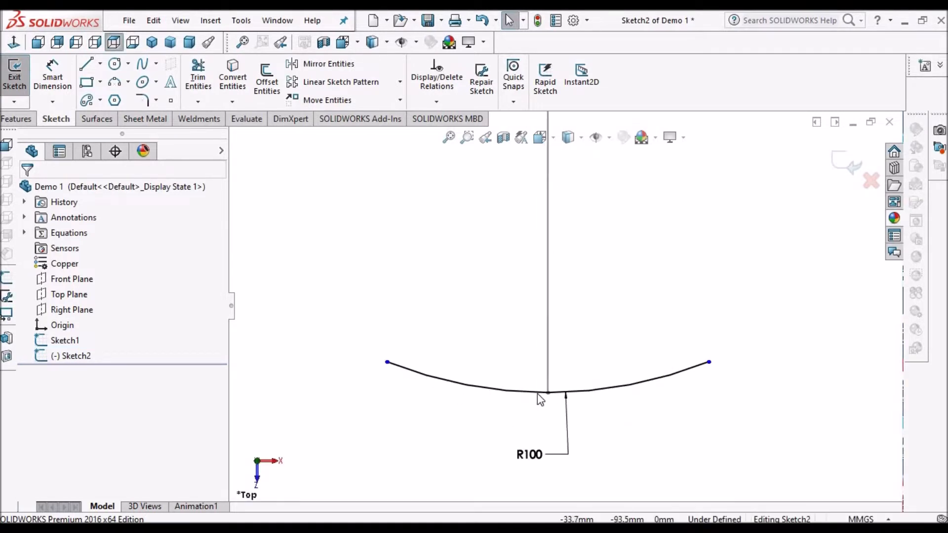
mouse_move(631, 386)
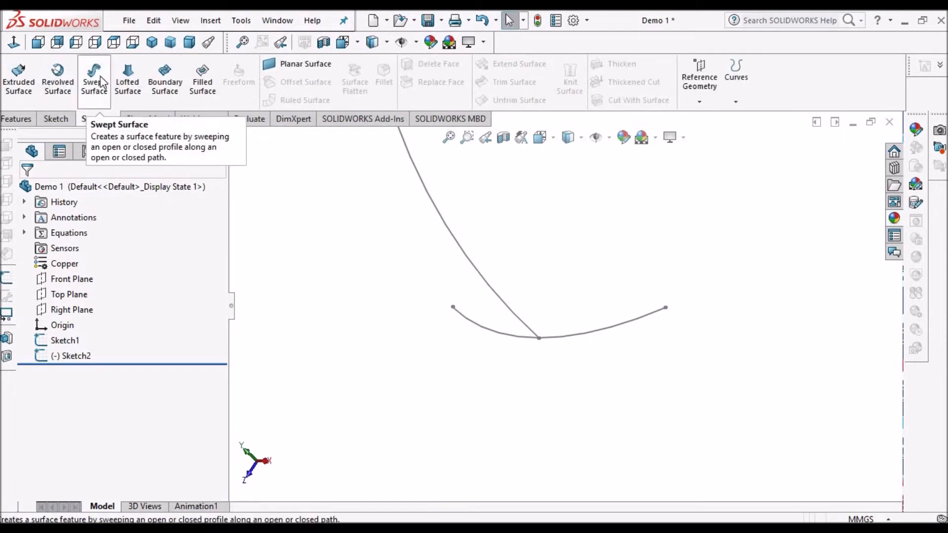
Sweep the shallow arc Sketch2 along the tall Sketch1 path into the copper arched band and inspect it from below
click(94, 79)
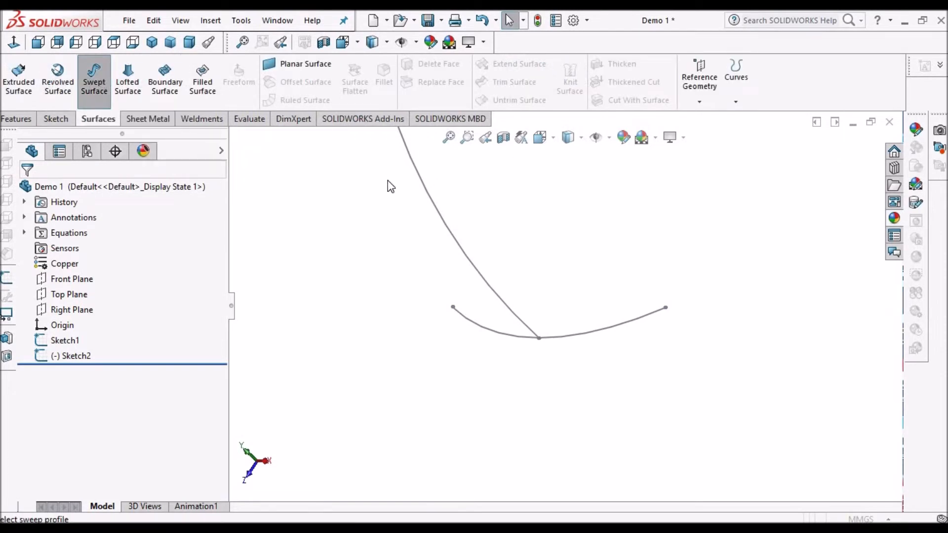
click(94, 77)
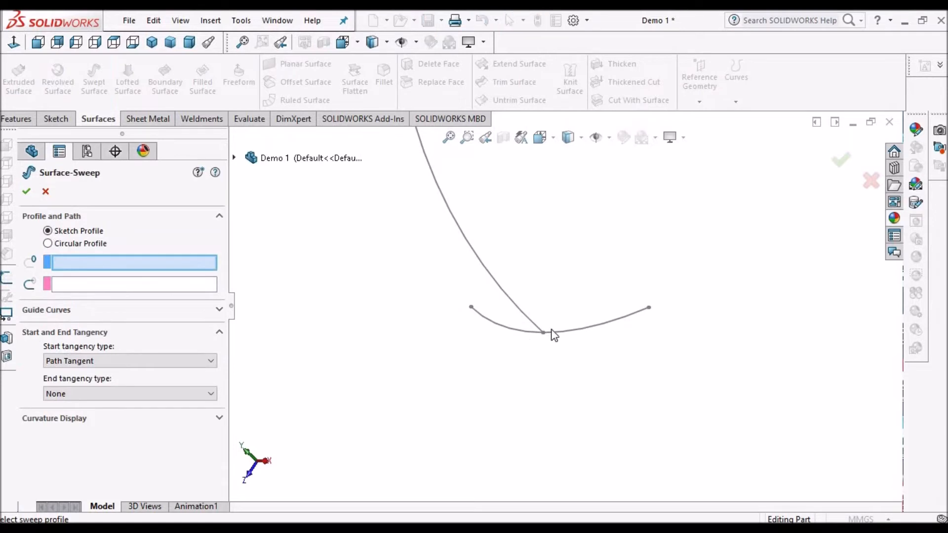
click(553, 332)
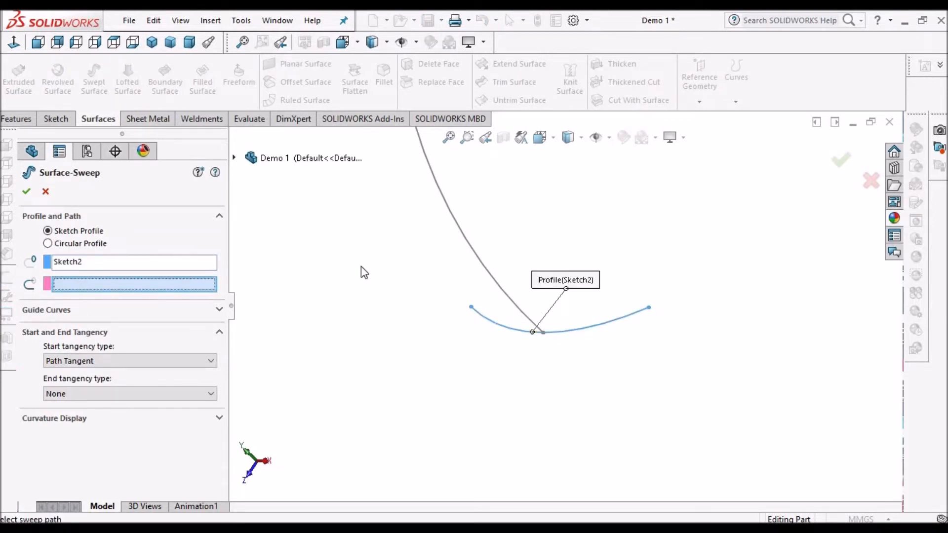
click(478, 242)
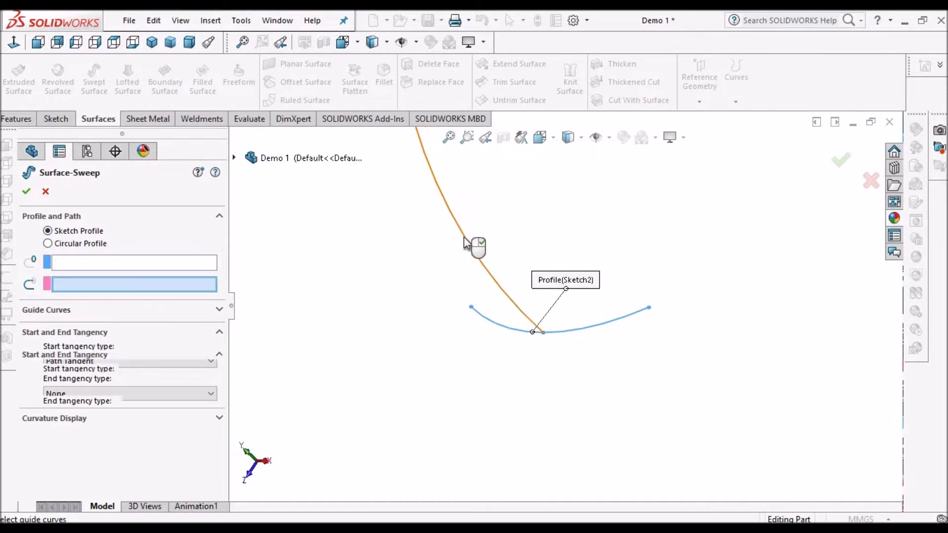
click(480, 245)
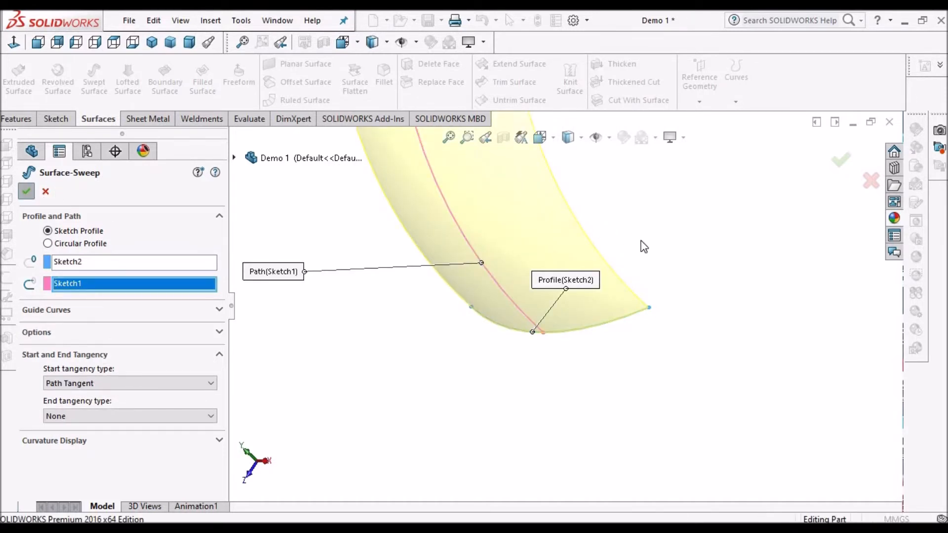
click(26, 190)
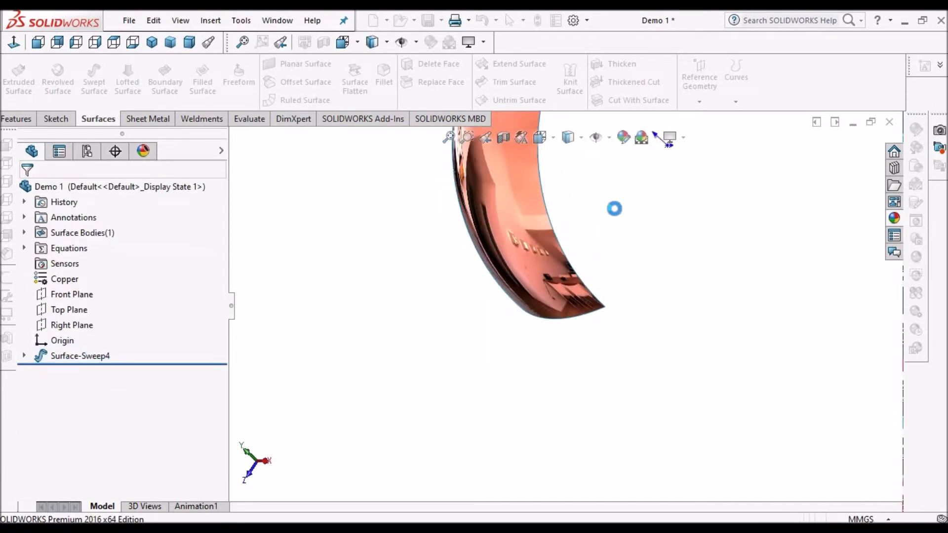
drag(614, 208, 607, 257)
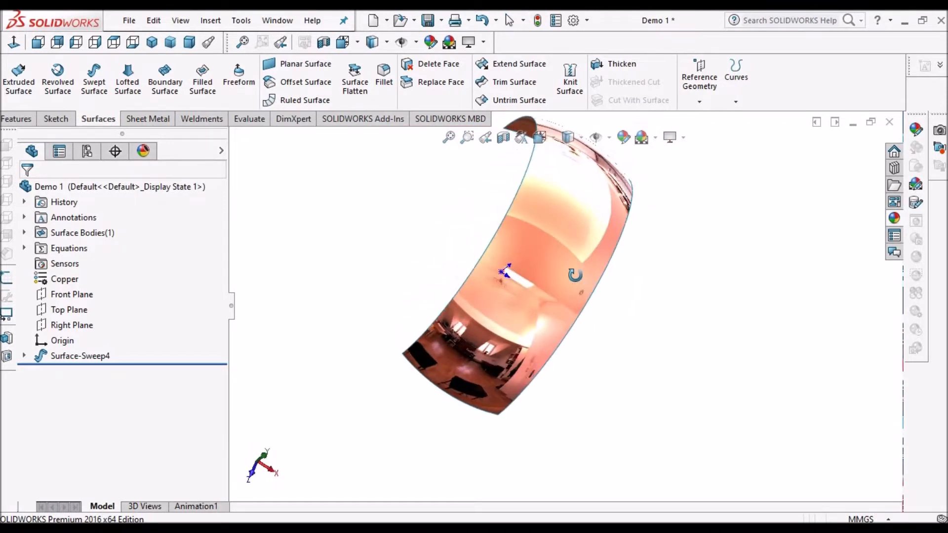
drag(505, 273, 571, 297)
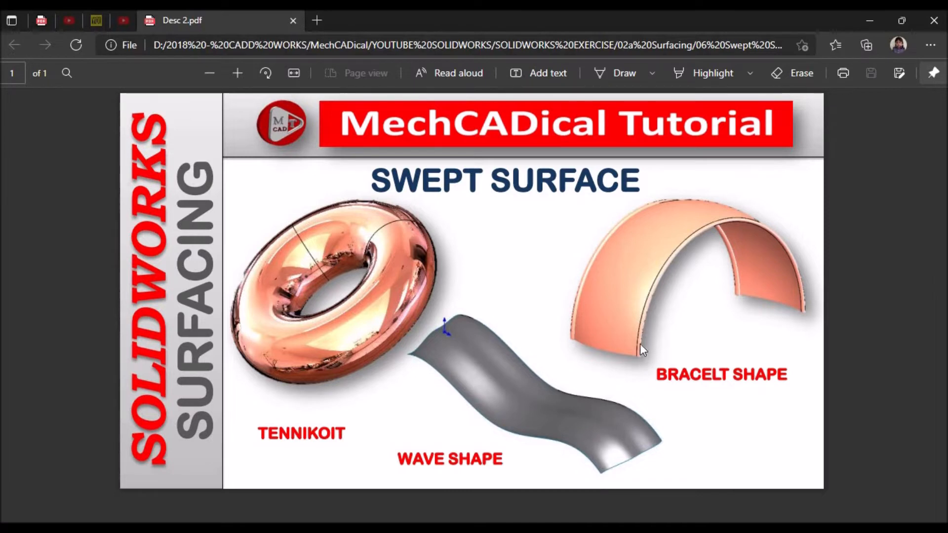
mouse_move(746, 222)
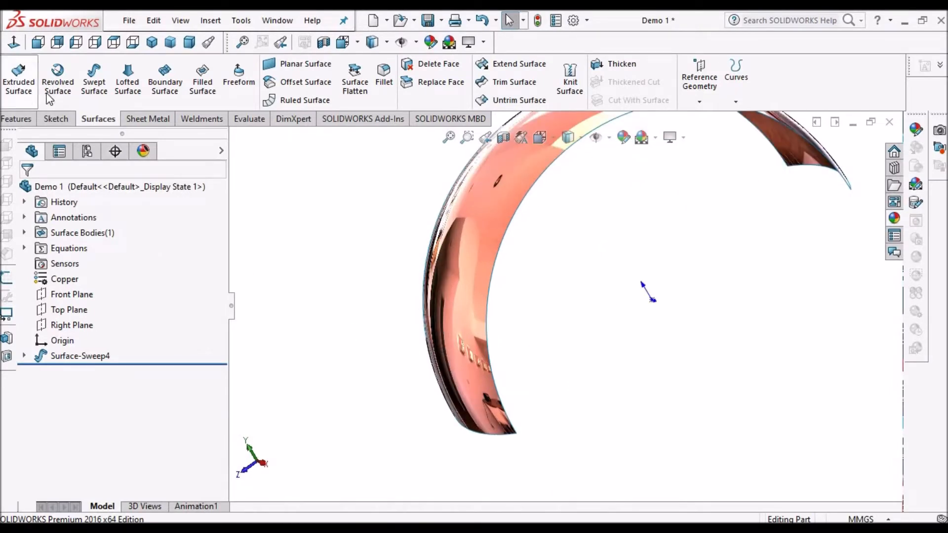
Make a 3D sketch converting one arched edge of Surface-Sweep4, then select Top Plane for a new sketch
click(55, 118)
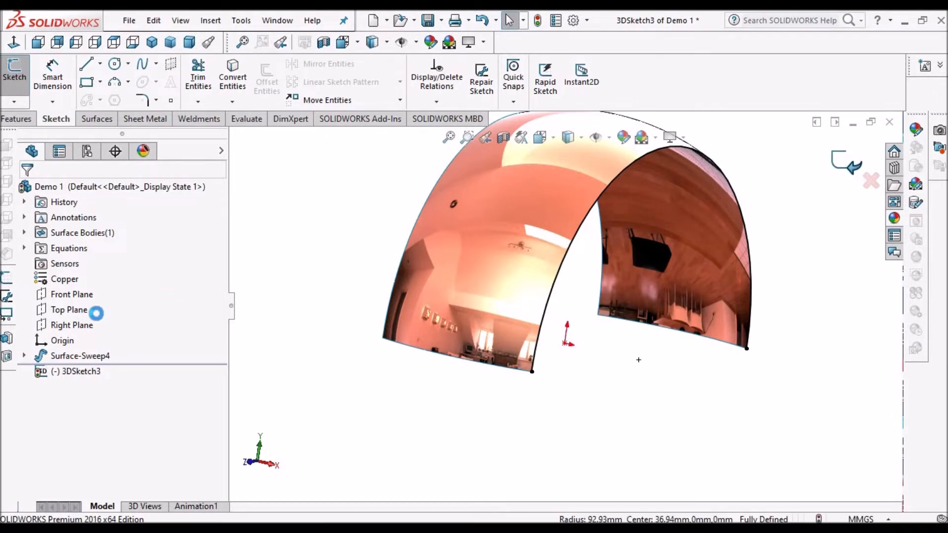
click(77, 370)
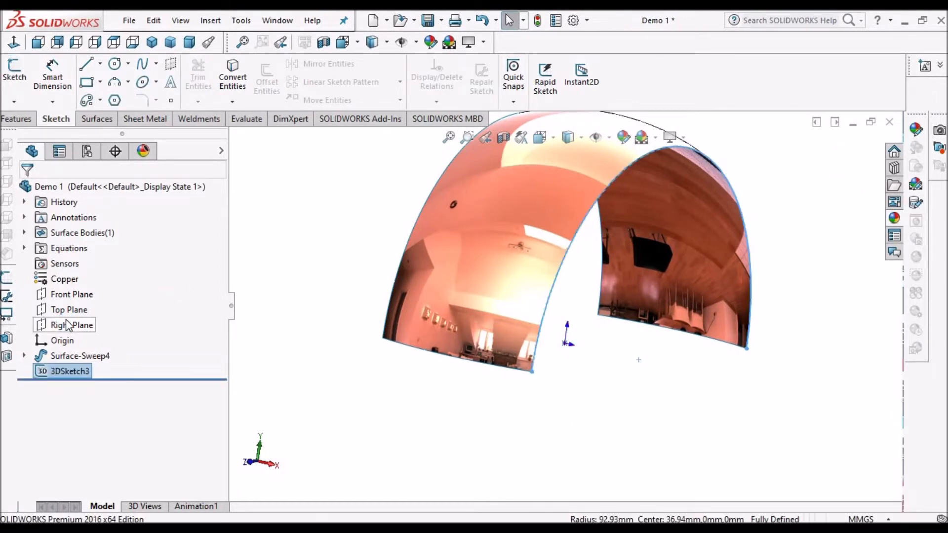
click(69, 309)
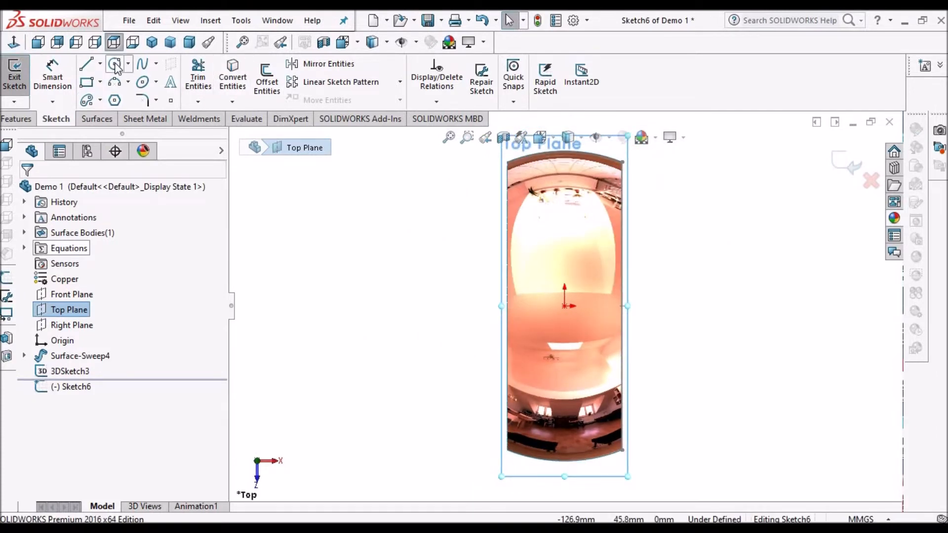
Sketch a small circle on Top Plane at the band's corner and exit the sketch
click(114, 63)
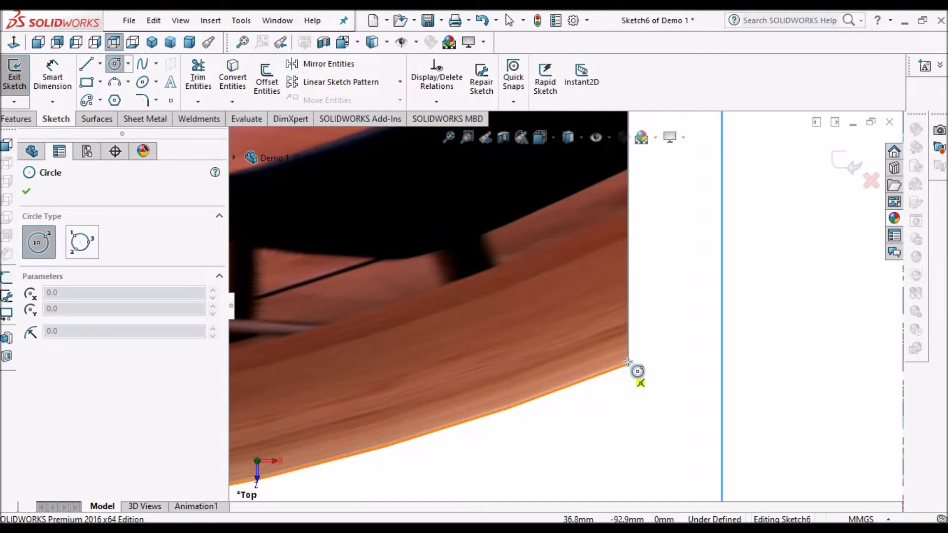
drag(637, 372, 678, 336)
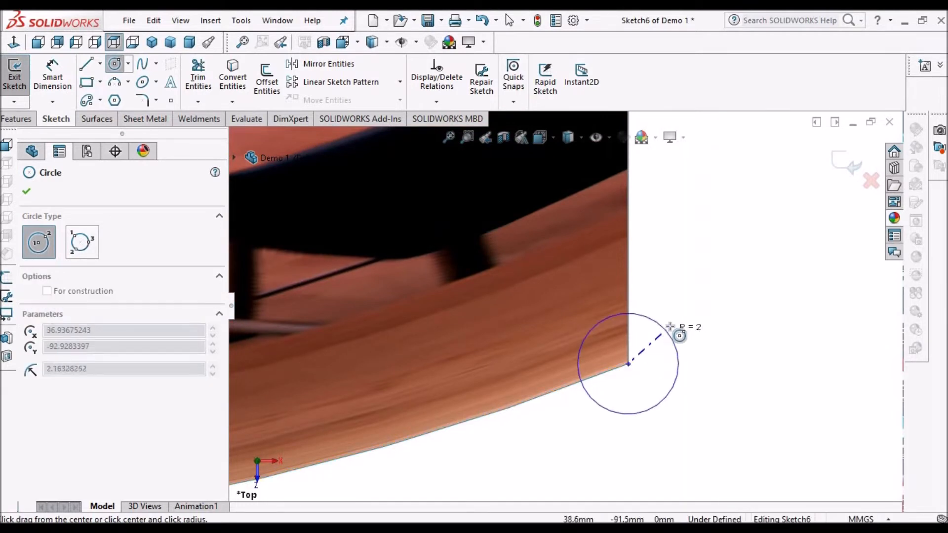
right_click(629, 363)
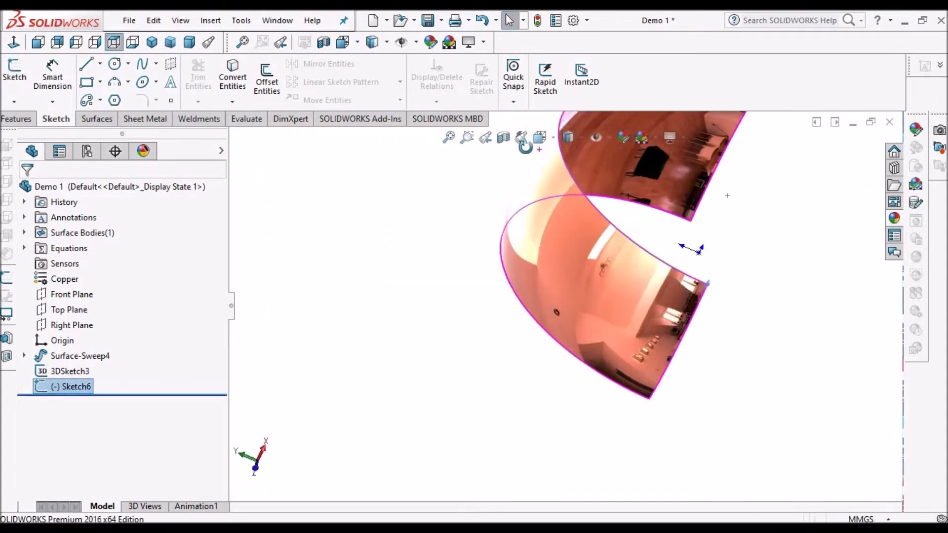
drag(605, 242, 484, 327)
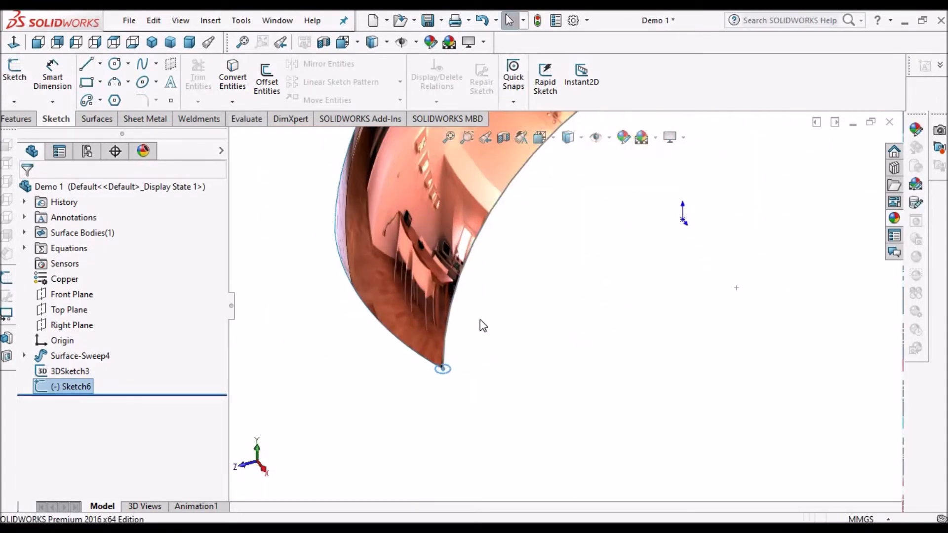
click(71, 370)
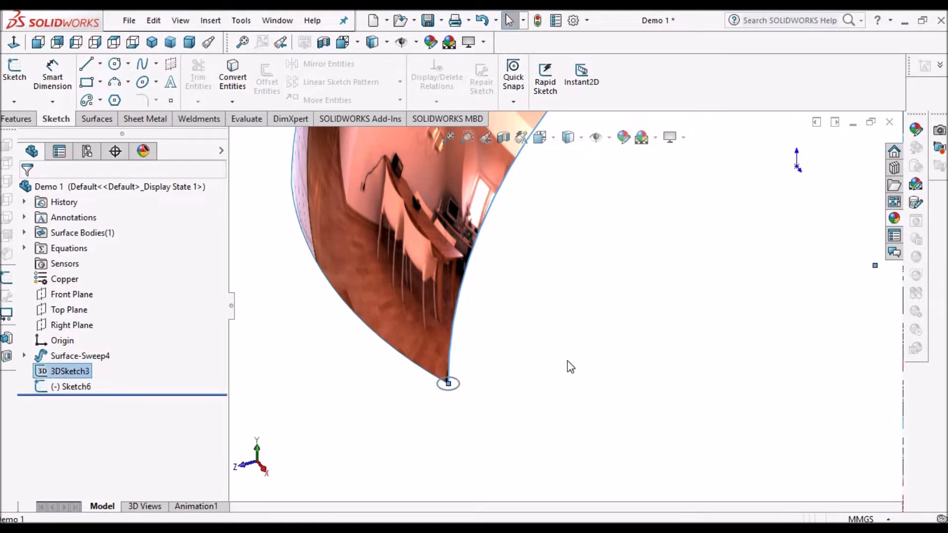
Sweep the Sketch6 circle along 3DSketch3 to roll the band edge as Surface-Sweep5
click(97, 119)
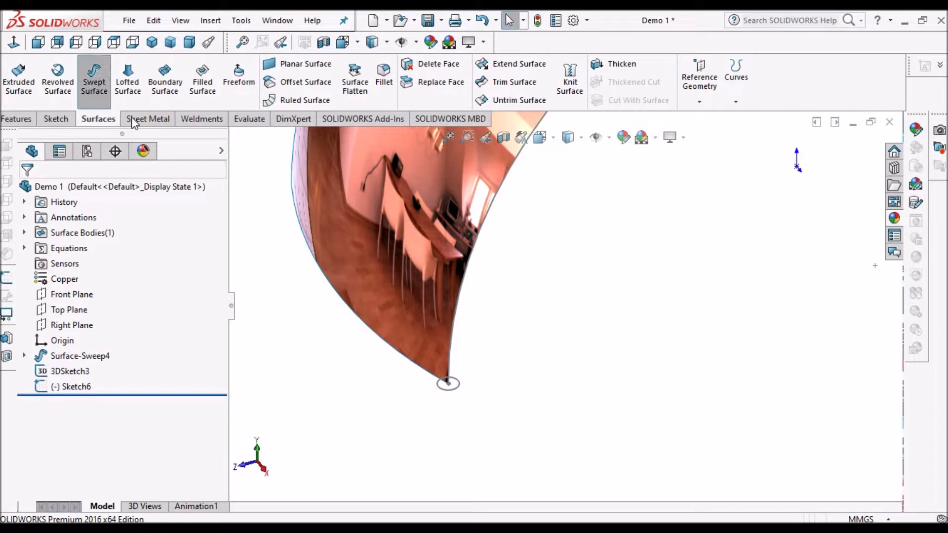
click(94, 79)
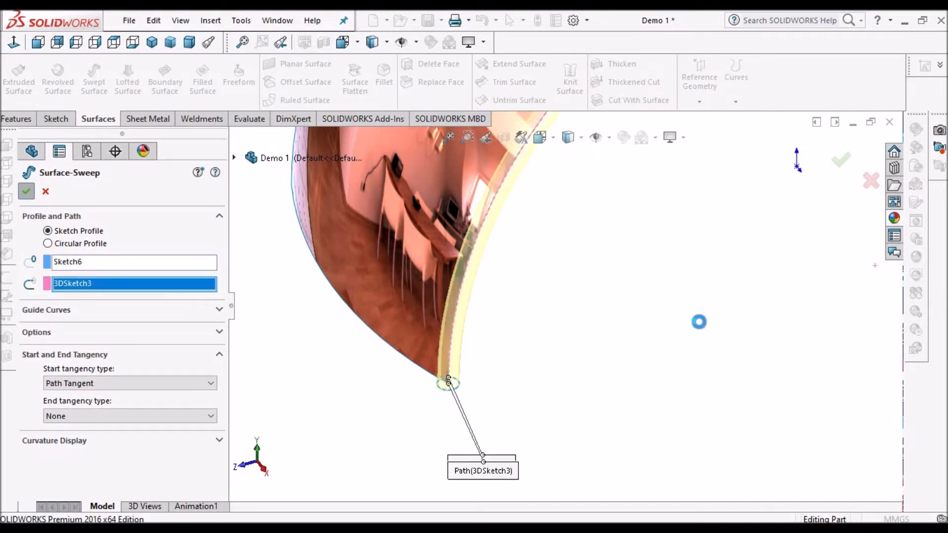
click(26, 191)
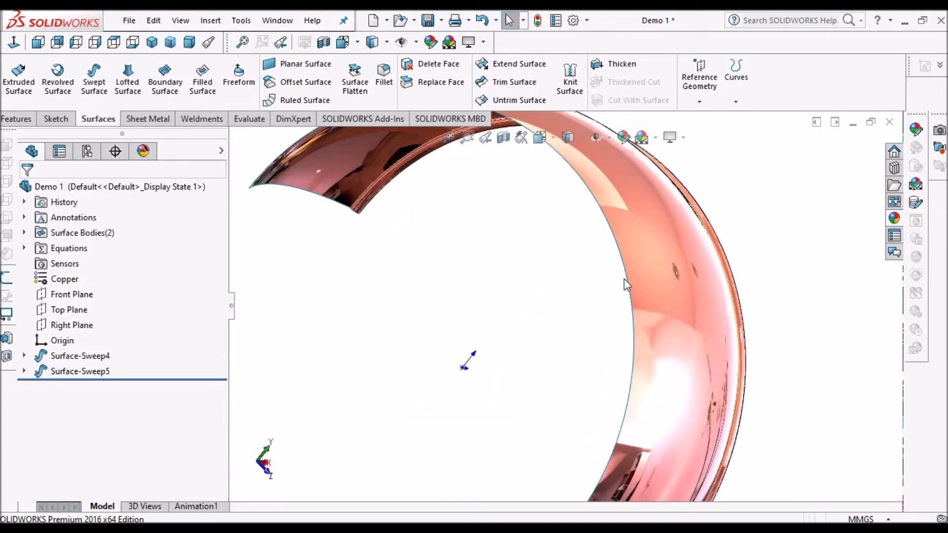
Select the band's other arched edge and convert it into a new 3D sketch
click(80, 356)
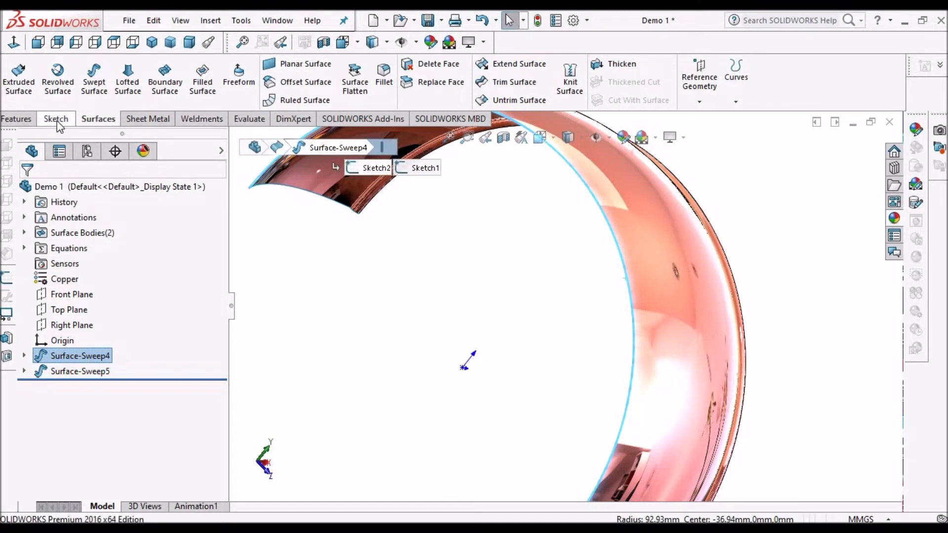
click(56, 119)
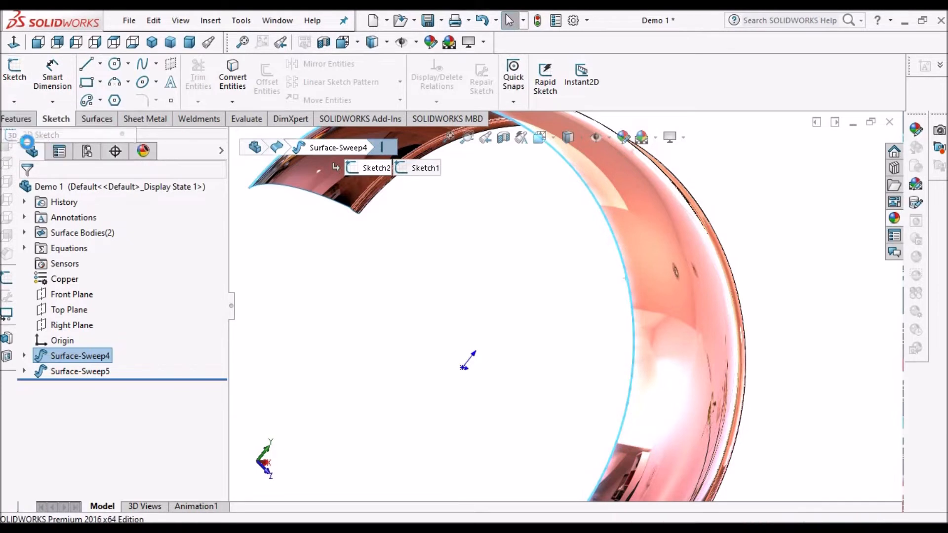
click(15, 68)
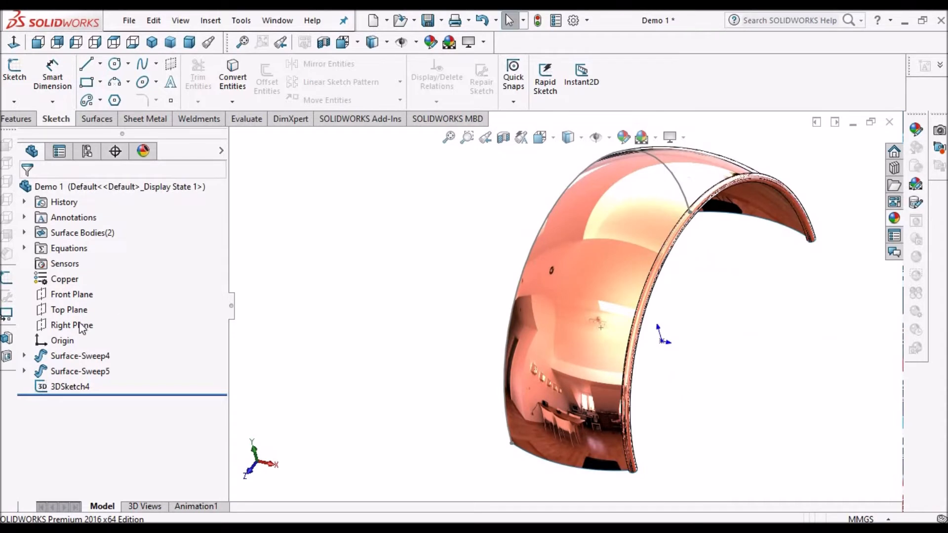
Sketch a small circle on Top Plane at the band's other corner as Sketch7 and exit
click(69, 309)
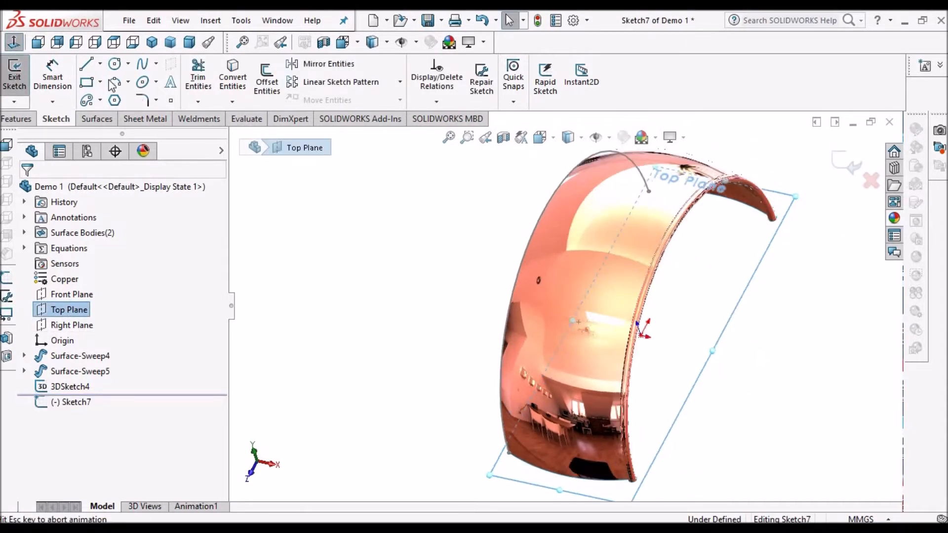
click(114, 41)
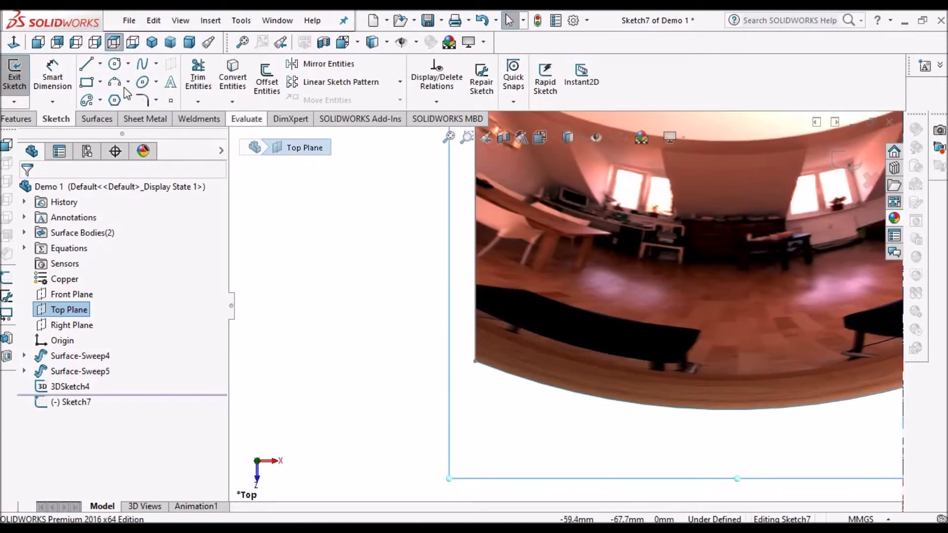
click(114, 64)
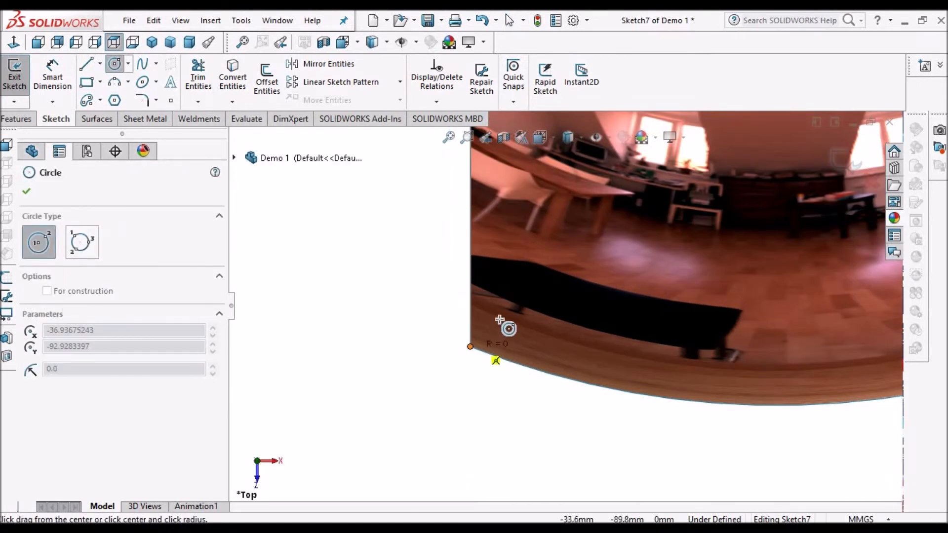
drag(470, 347, 502, 324)
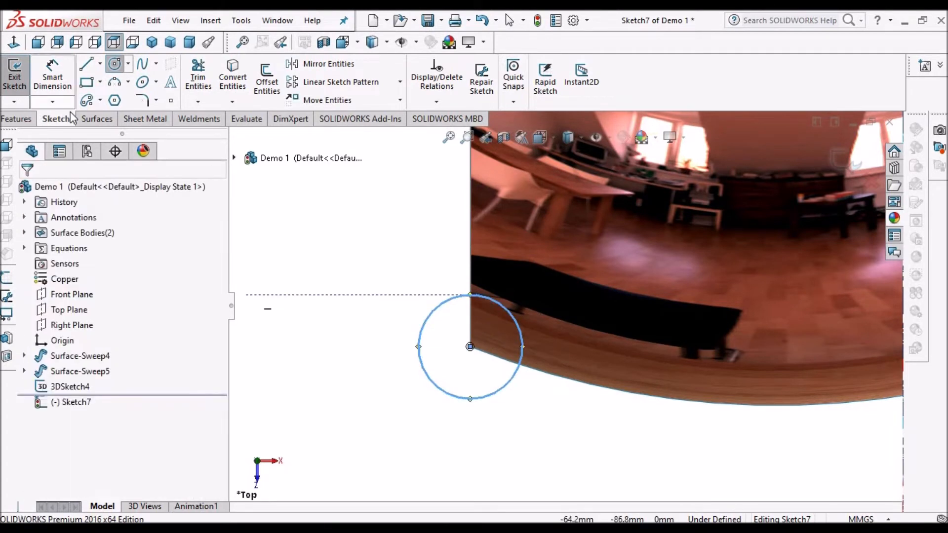
click(98, 118)
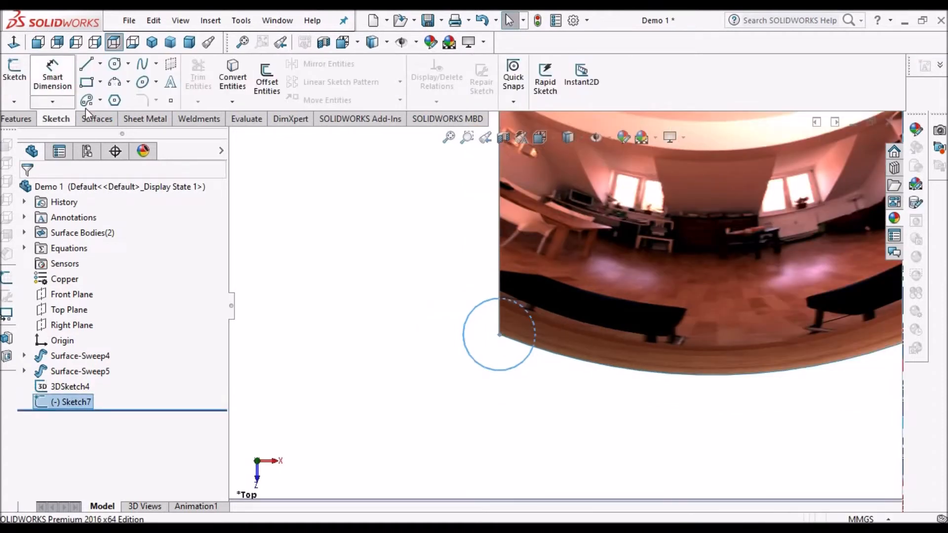
click(98, 119)
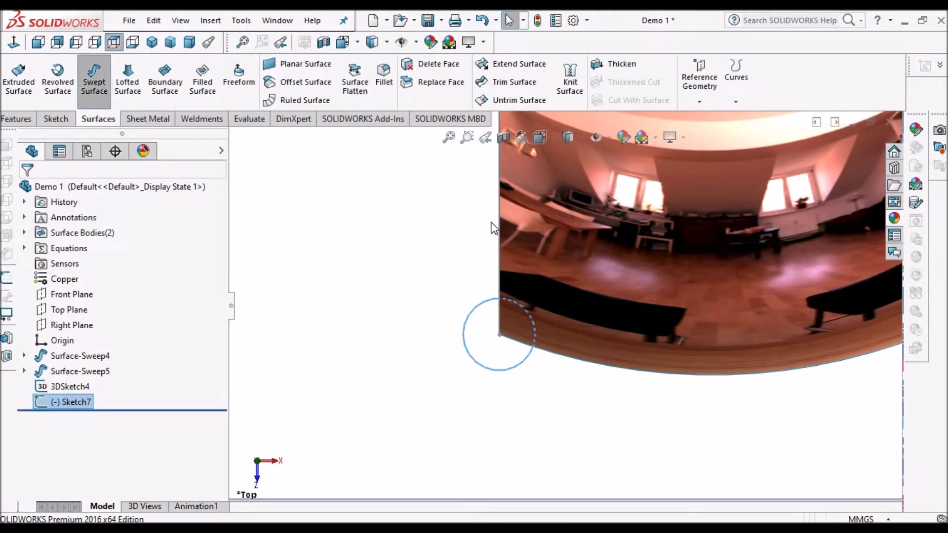
Sweep the Sketch7 circle along 3DSketch4 to roll the other band edge as Surface-Sweep6
click(93, 79)
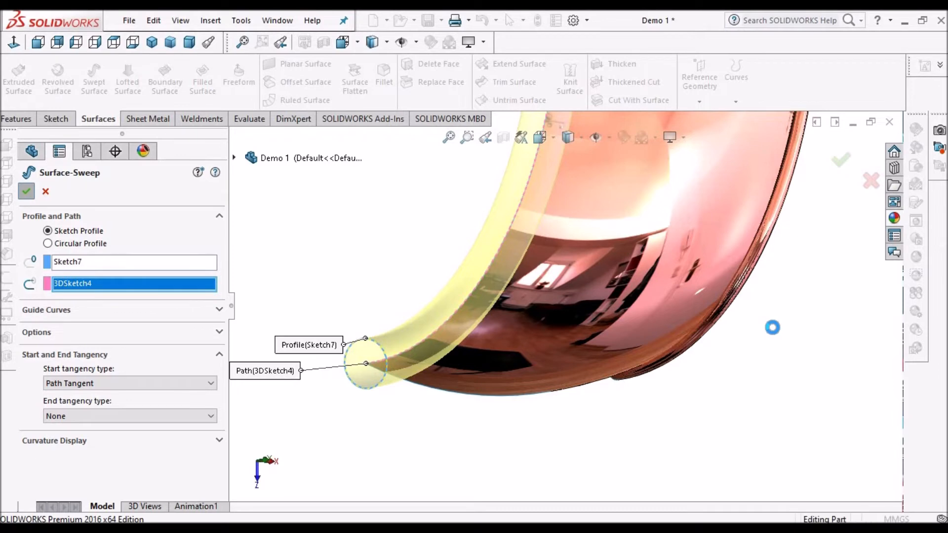
click(26, 191)
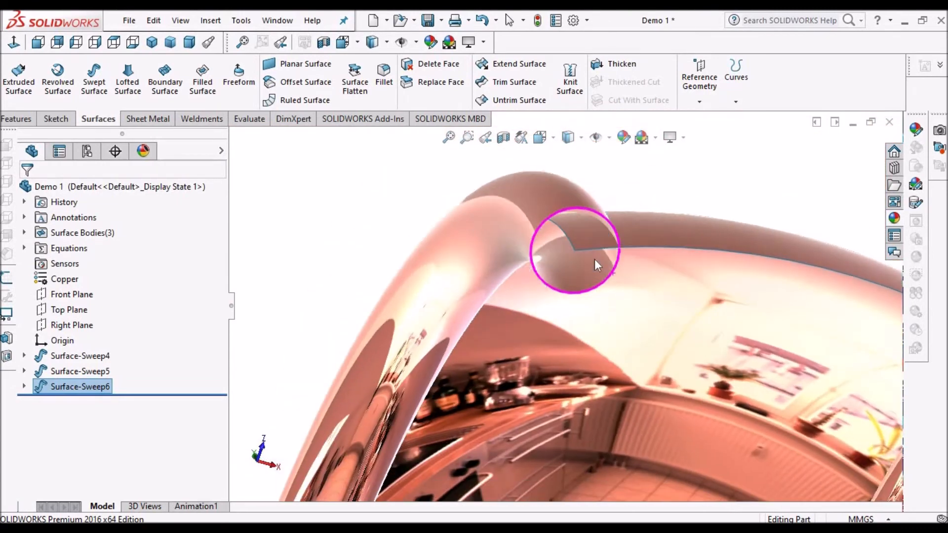
click(80, 355)
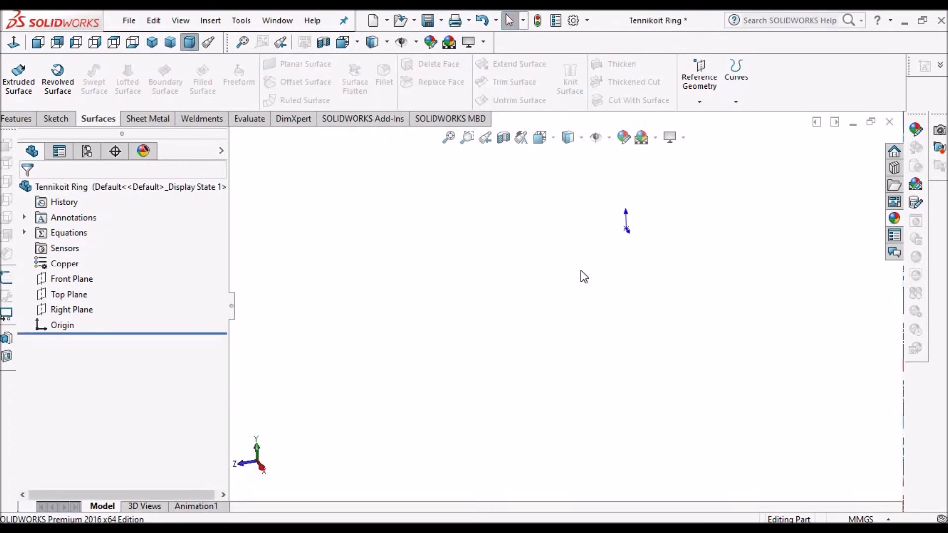
Start Sketch1 on the Top Plane and draw the circular sweep-path curve near the origin
click(70, 295)
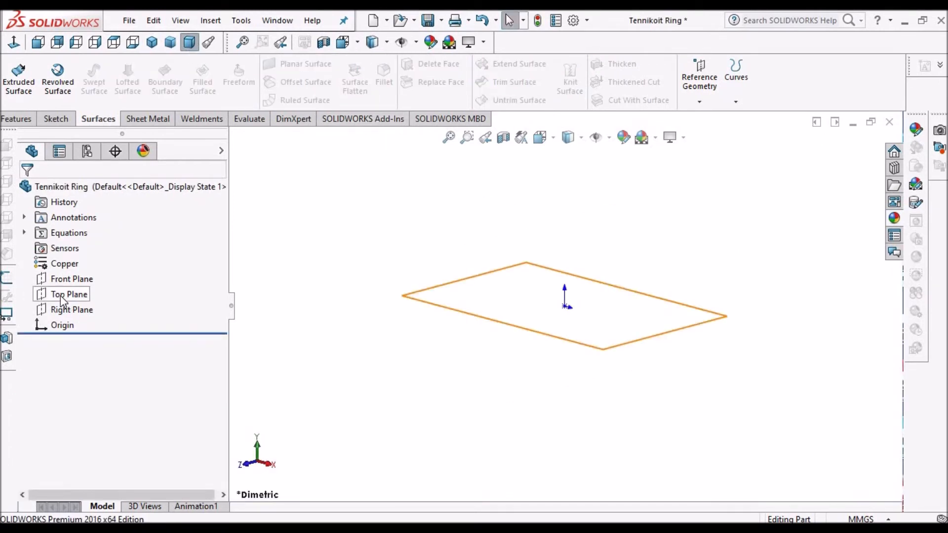
click(69, 294)
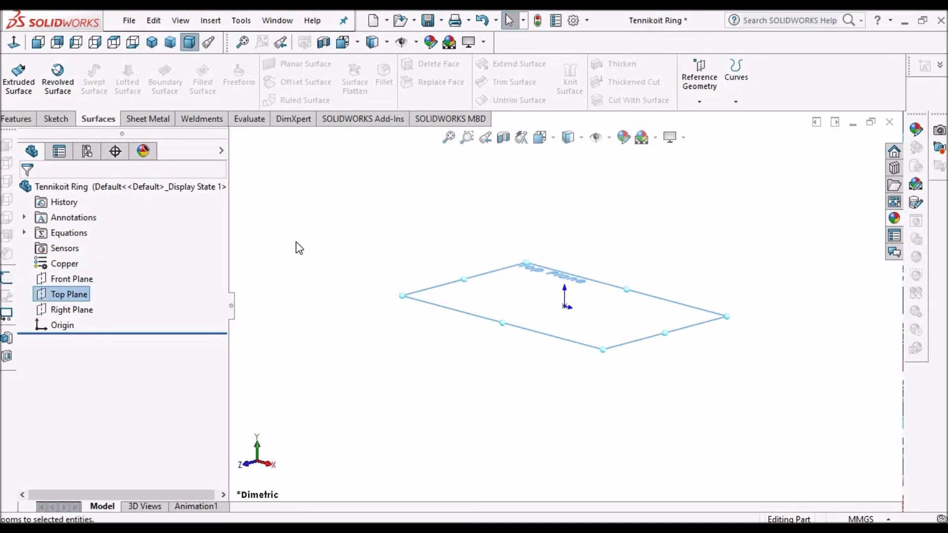
click(55, 119)
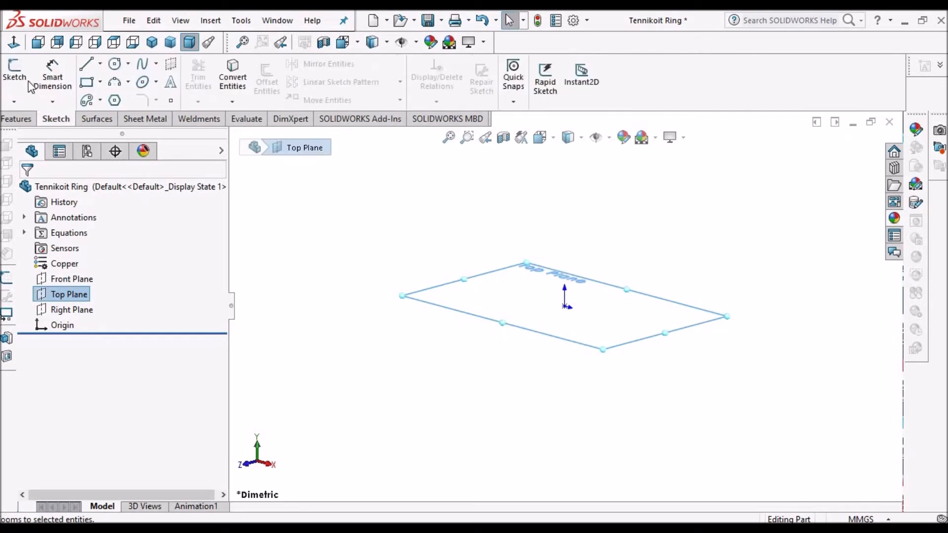
click(14, 72)
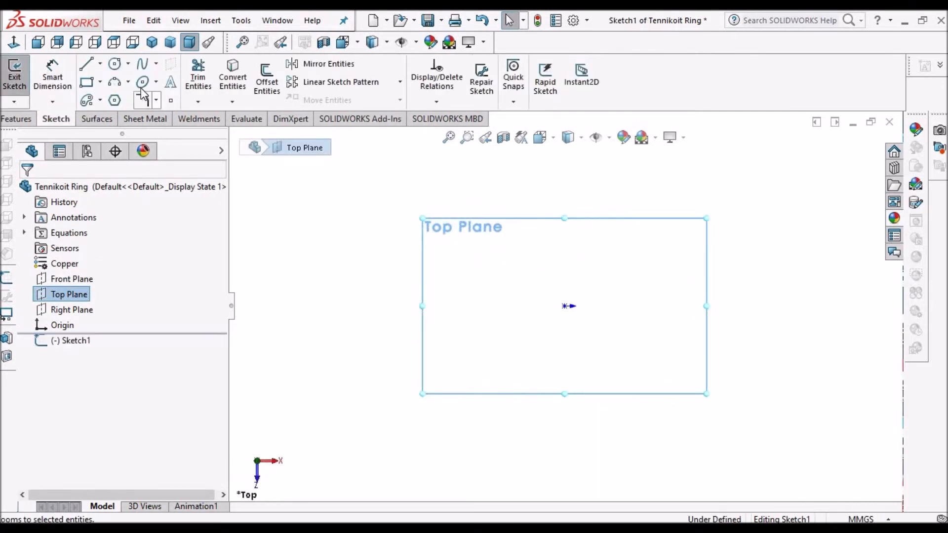
click(155, 81)
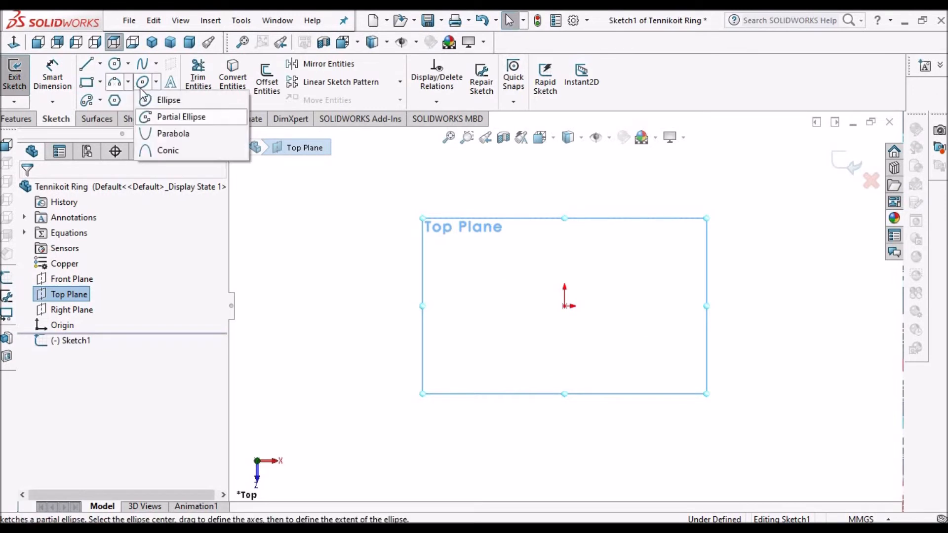
click(127, 82)
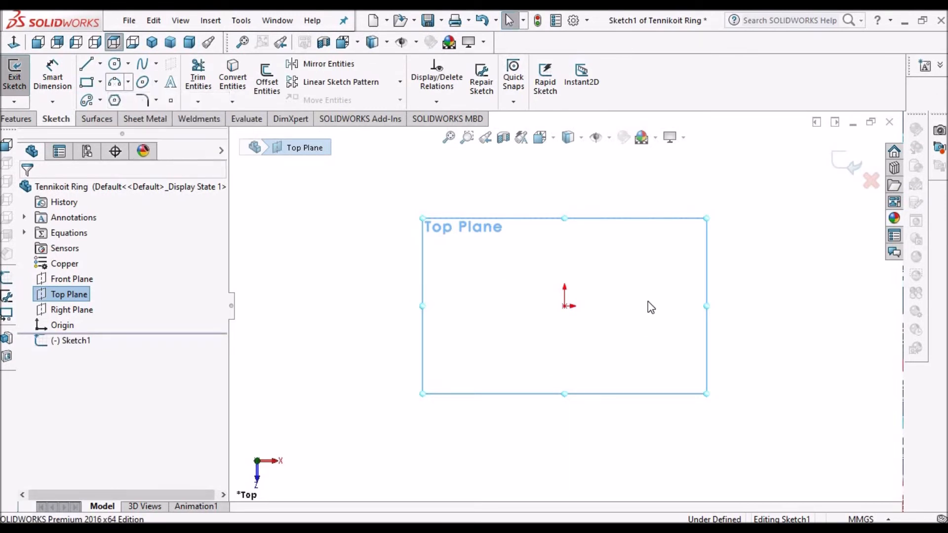
click(114, 80)
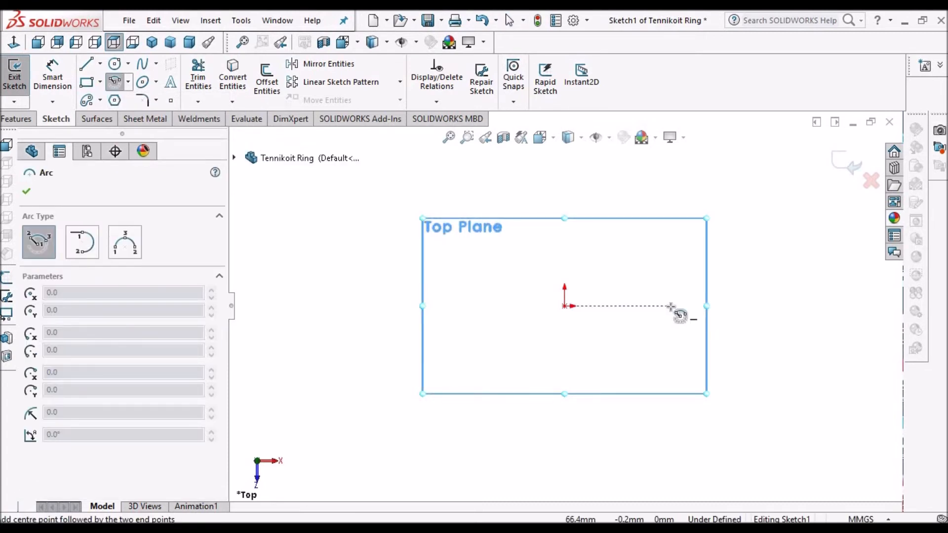
drag(564, 306, 672, 308)
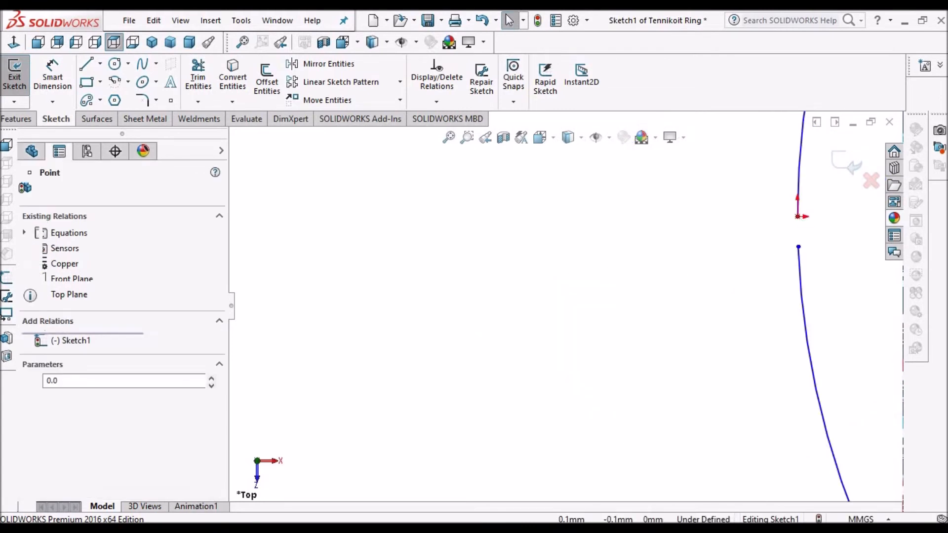
Merge the curve endpoints at the origin and dimension the circle Ø200 with centre 100 away
click(798, 216)
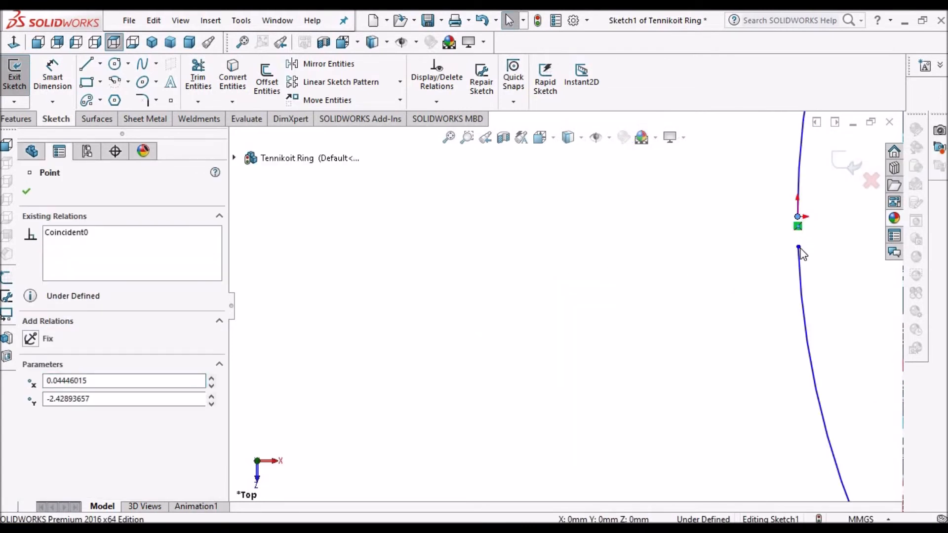
click(798, 247)
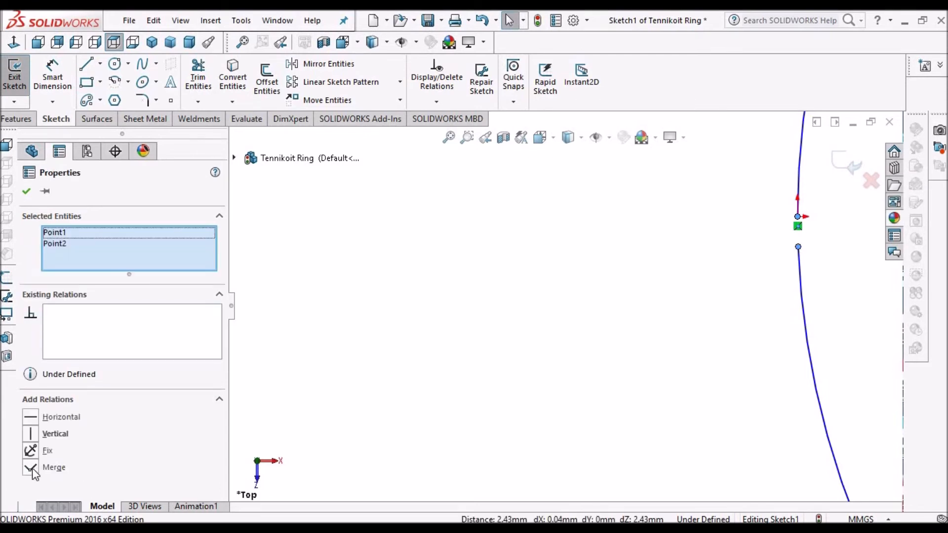
click(31, 467)
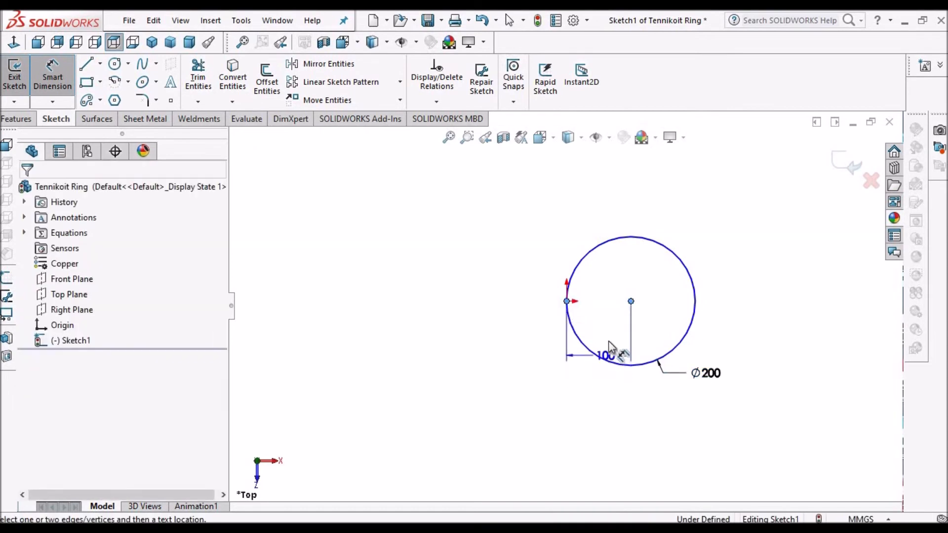
click(606, 355)
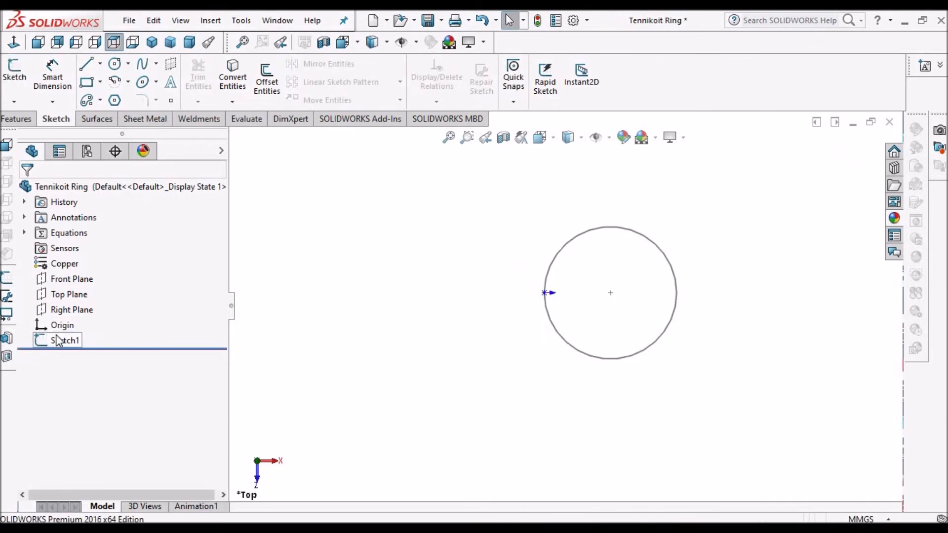
Start Sketch2 on the Front Plane and draw a circle centred on the origin
click(66, 340)
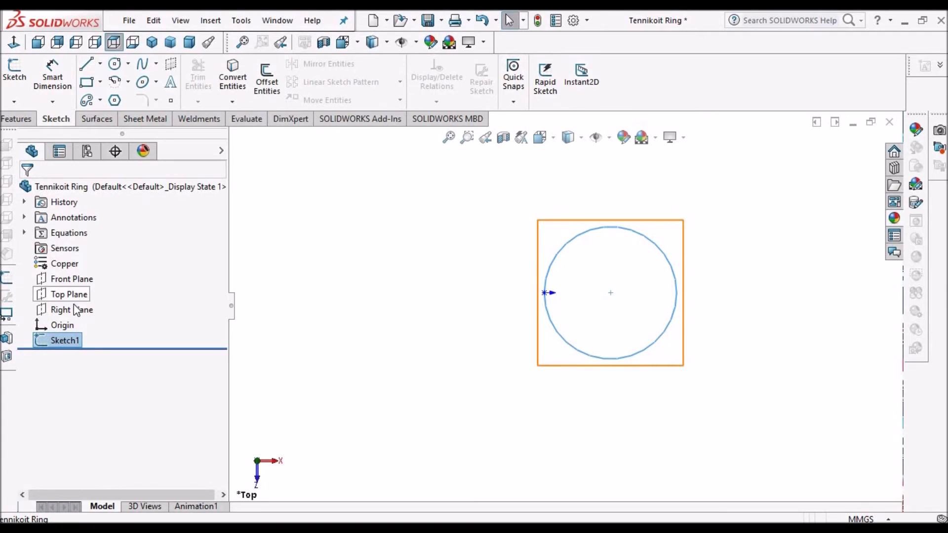
click(72, 278)
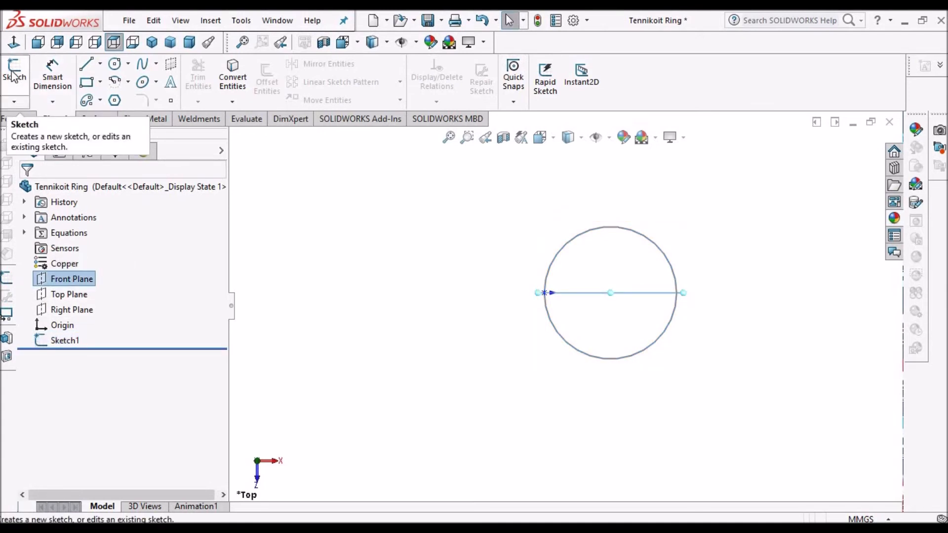
click(15, 72)
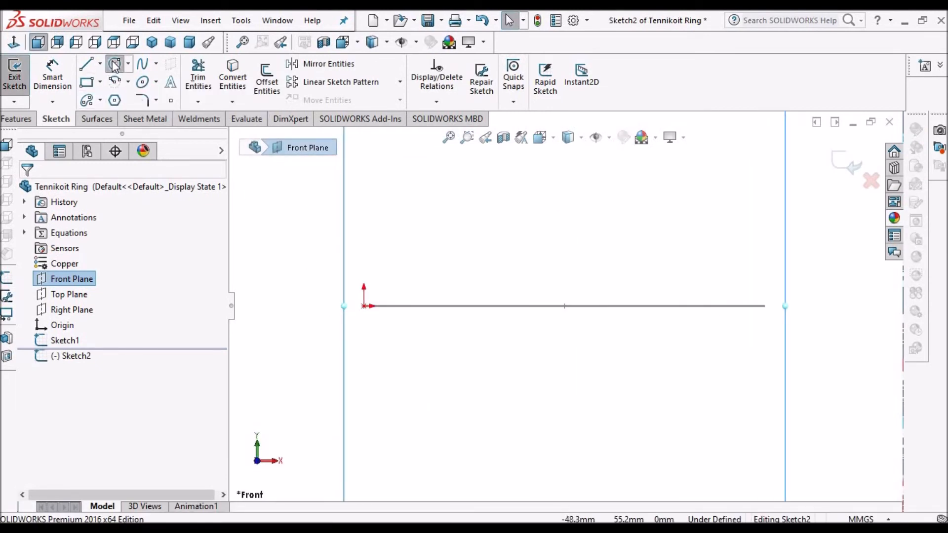
click(115, 64)
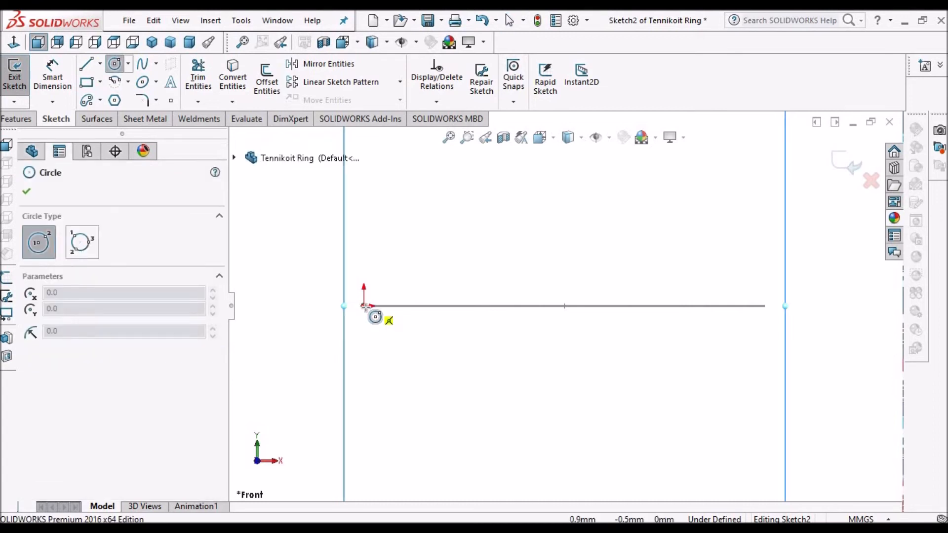
drag(367, 306, 468, 277)
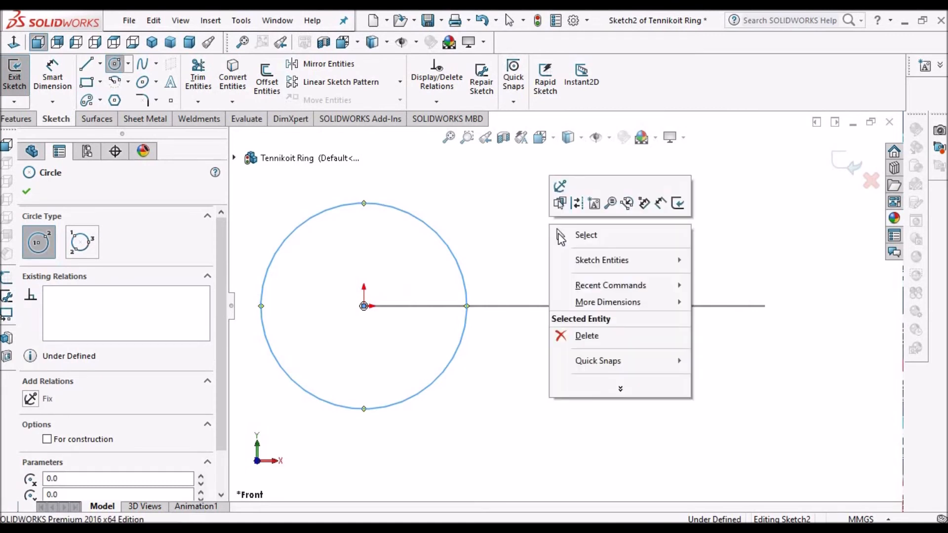
Dimension the profile circle Ø100 and exit the sketch
click(126, 80)
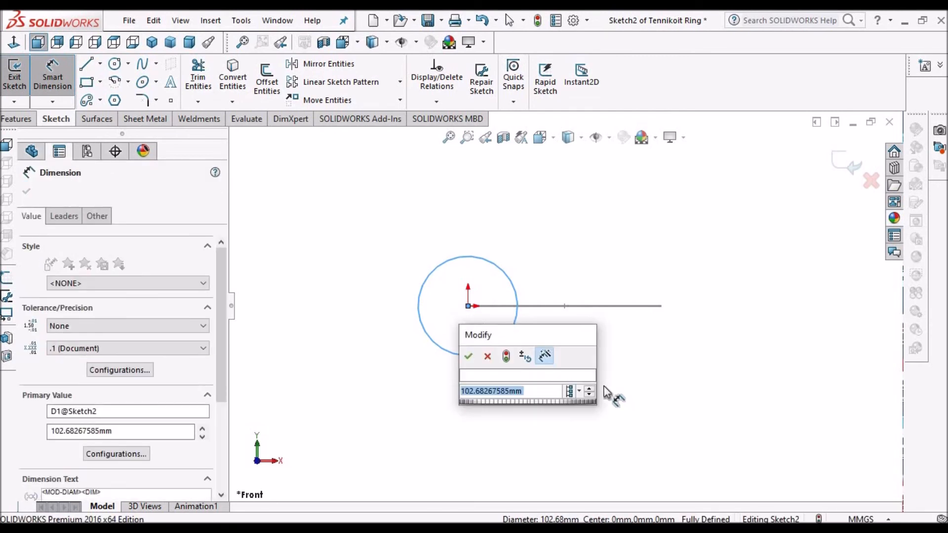
click(468, 357)
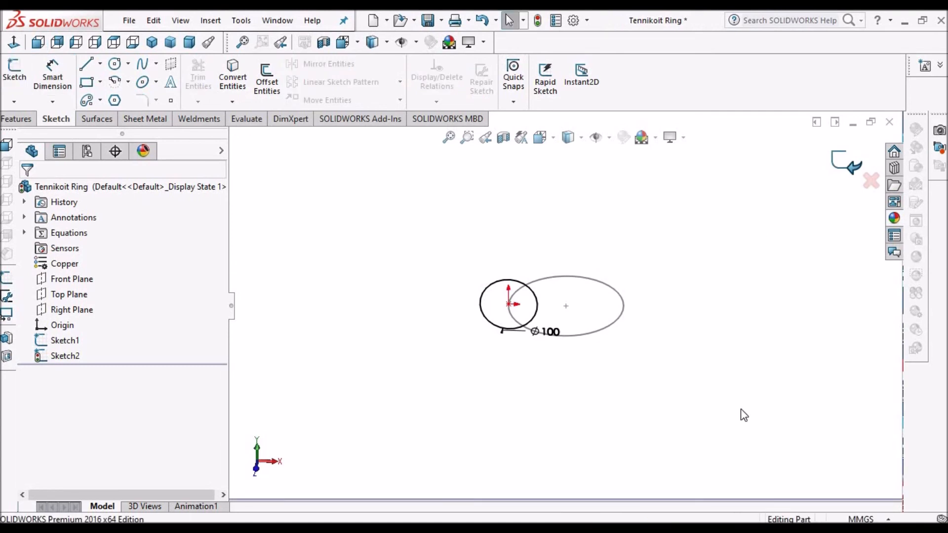
click(98, 119)
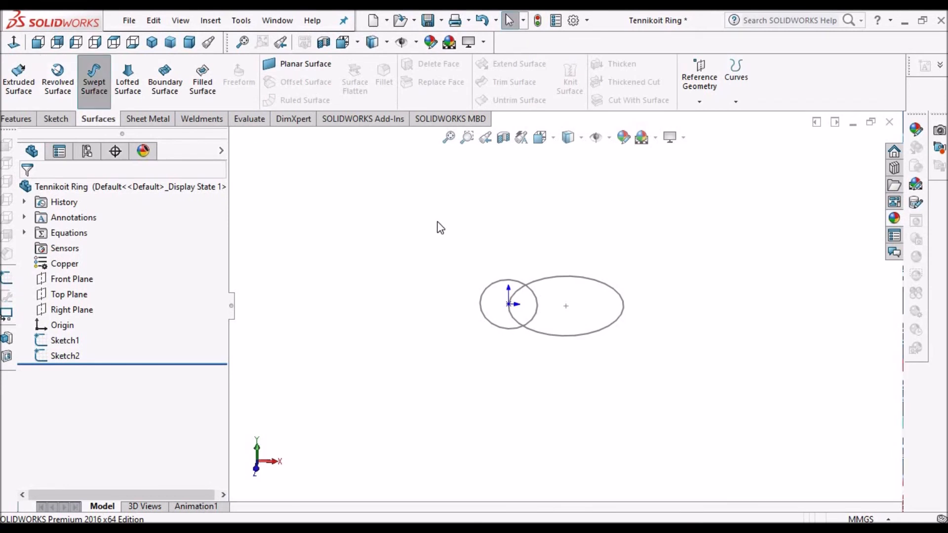
Create Surface-Sweep1, sweeping the Ø100 circle (Sketch2) along the Ø200 circle (Sketch1) into a torus
click(94, 79)
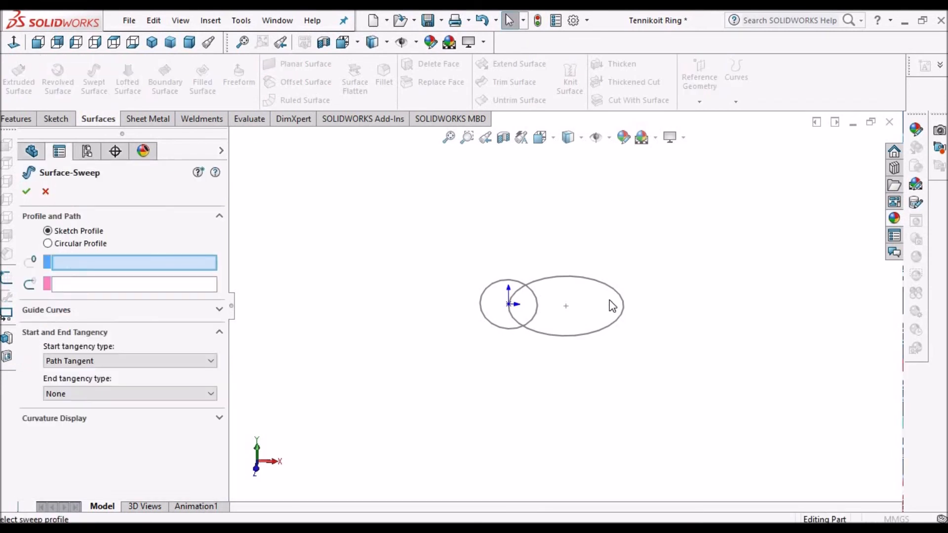
click(508, 304)
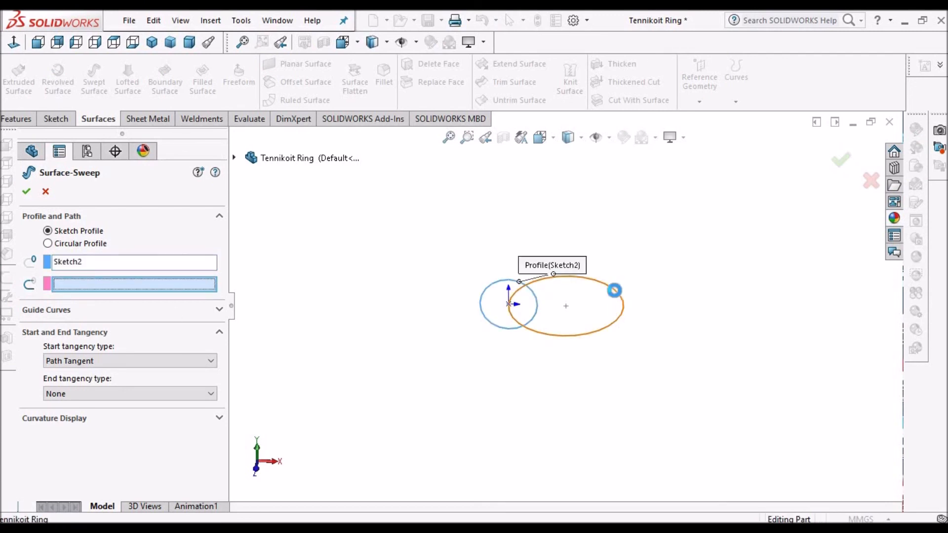
click(615, 290)
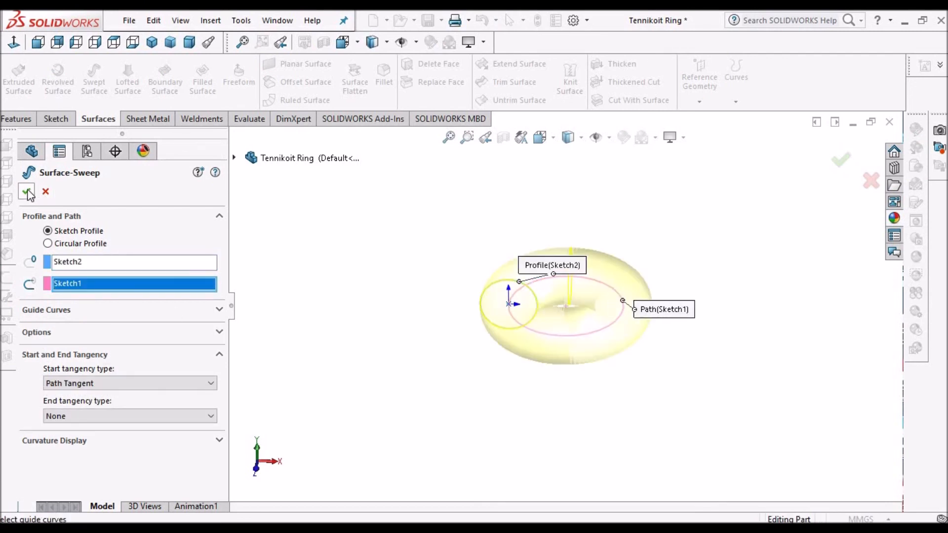
click(26, 190)
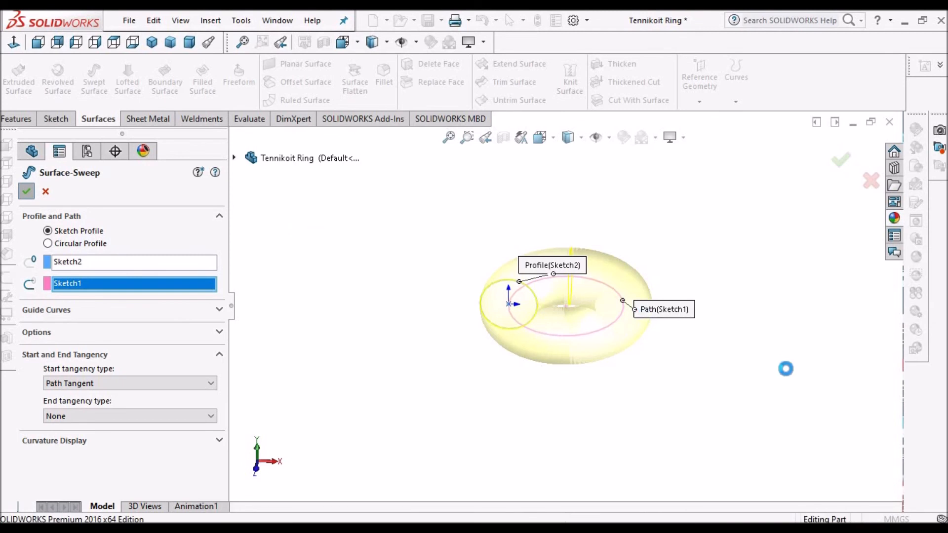
click(26, 191)
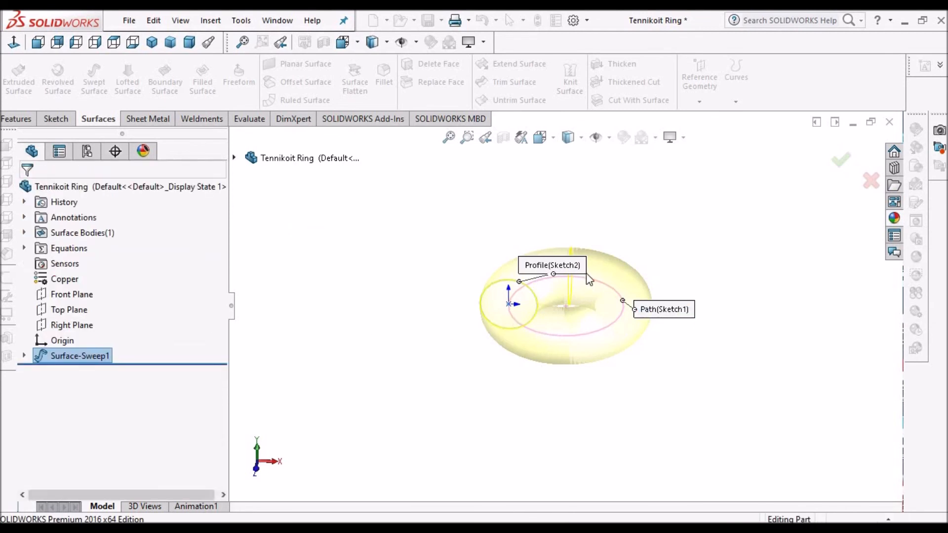
click(840, 159)
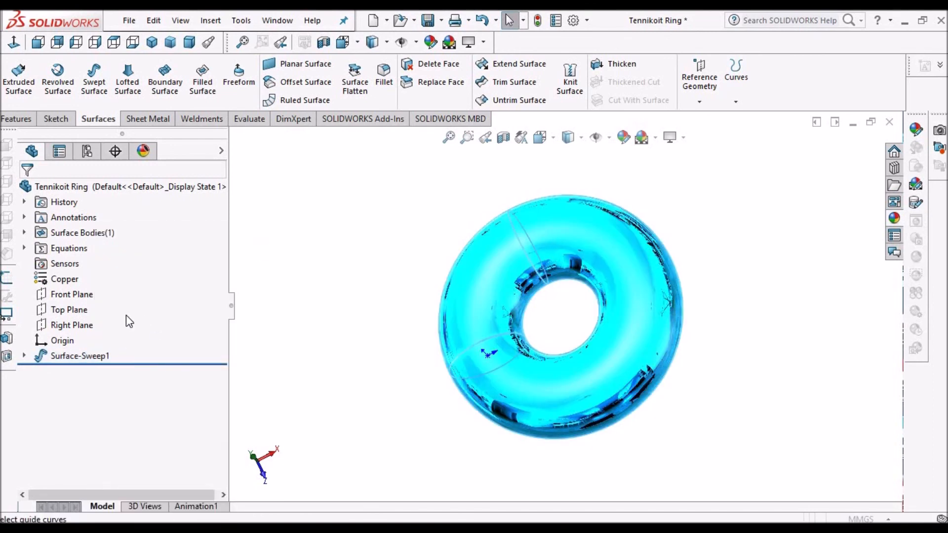
Reopen Surface-Sweep1 for editing, close it unchanged and return to the reference PDF in Edge
double_click(80, 356)
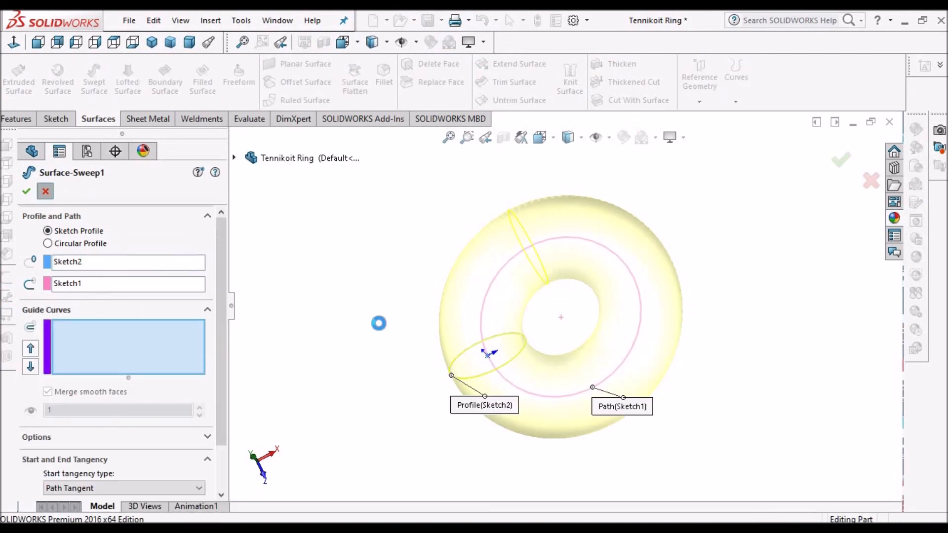
click(188, 20)
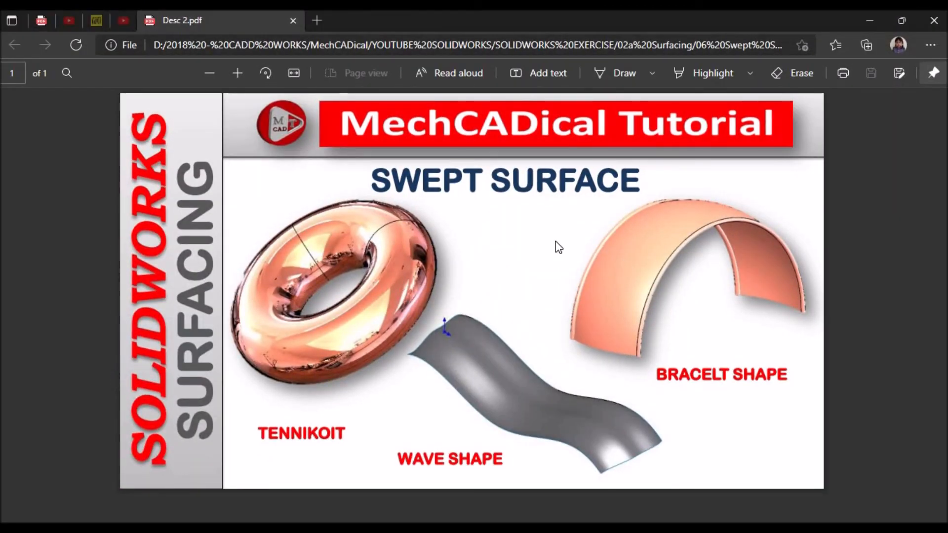
mouse_move(709, 438)
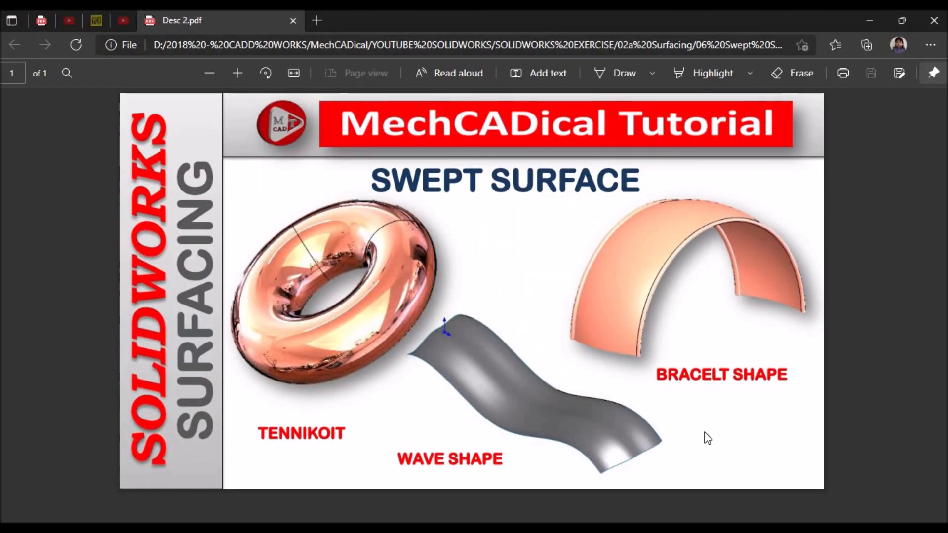